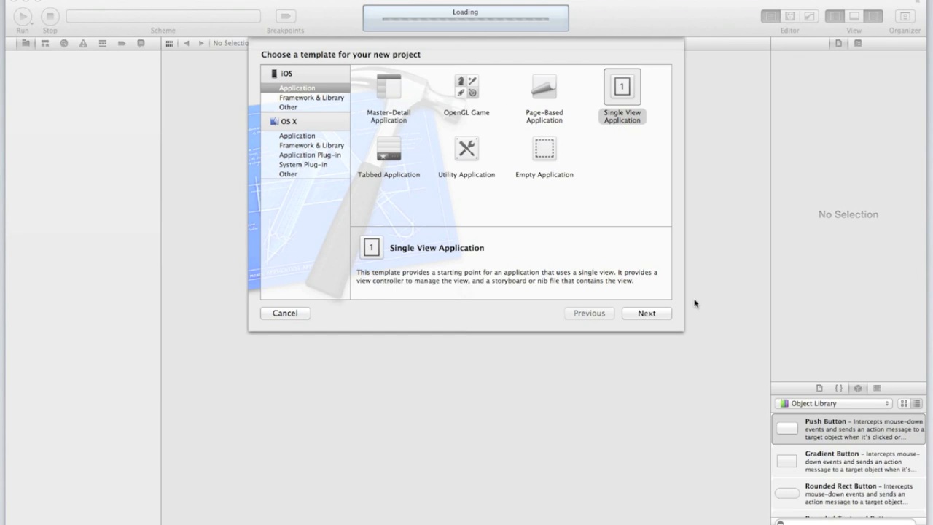
mouse_move(674, 284)
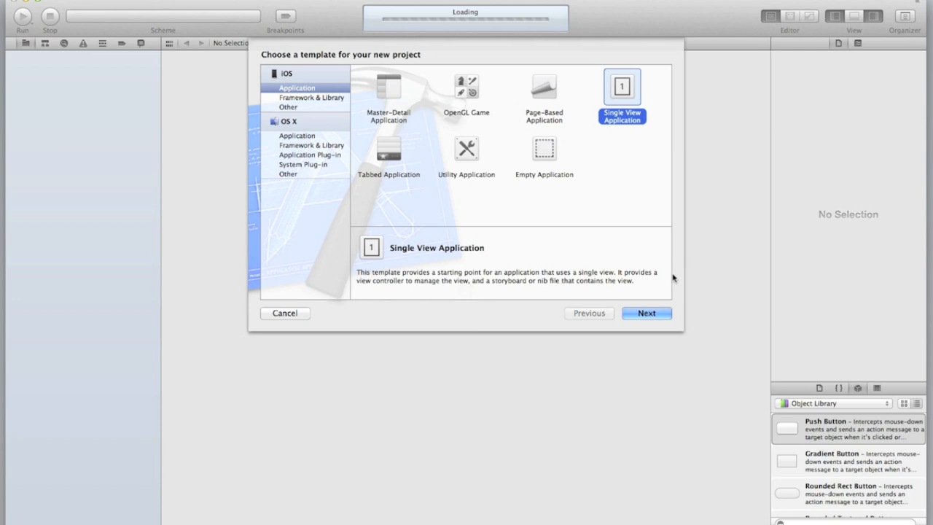
mouse_move(667, 271)
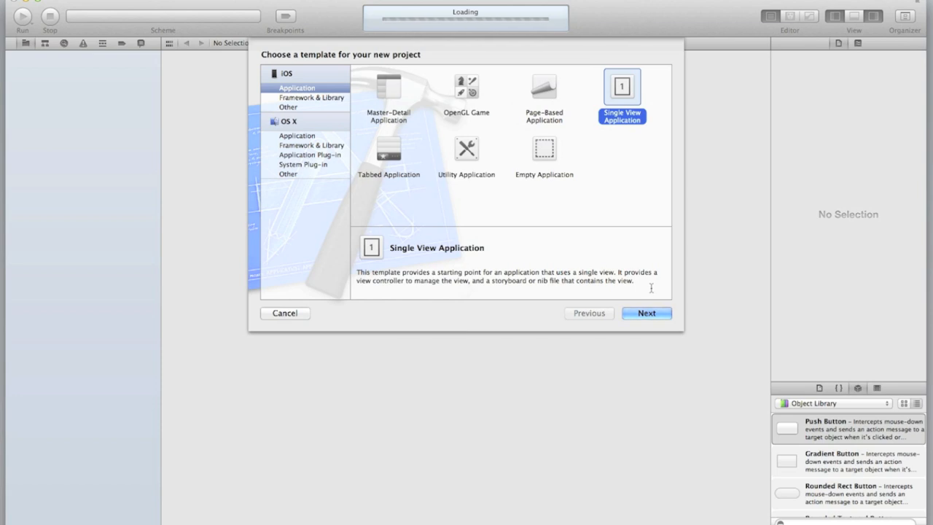
mouse_move(629, 207)
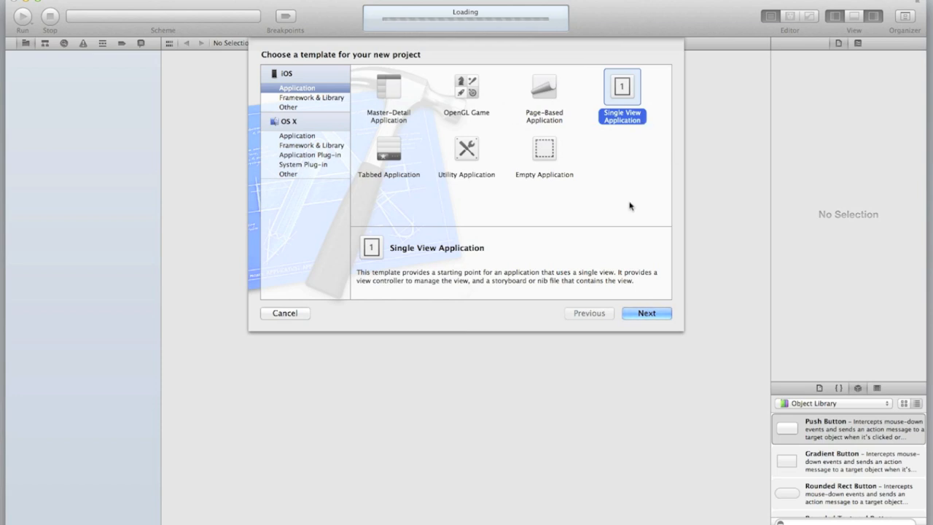
- Name the product 'inappemail' and create the project with the default iPhone options
click(646, 312)
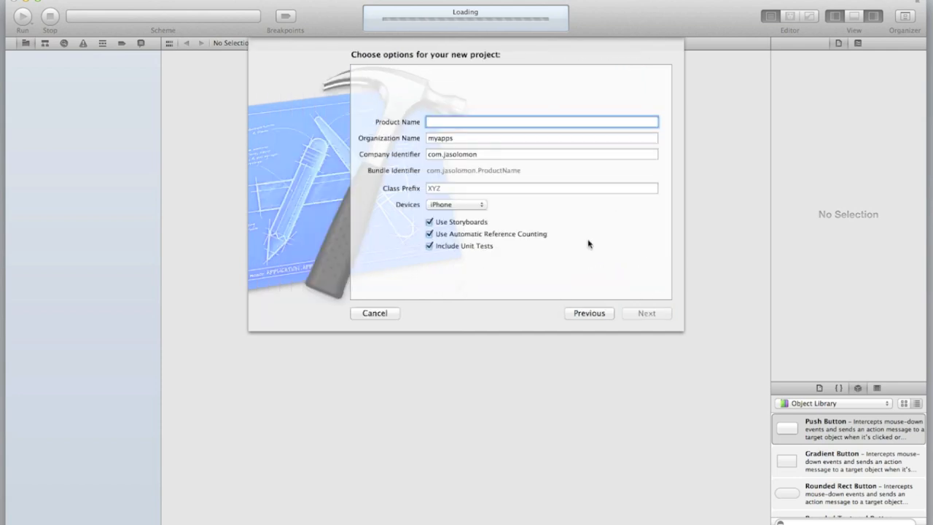
text(i)
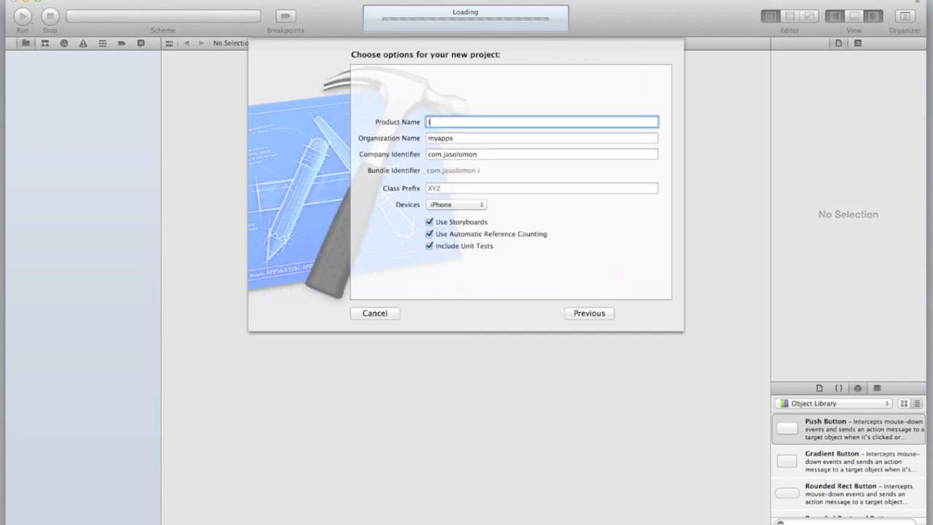
text(inappemai)
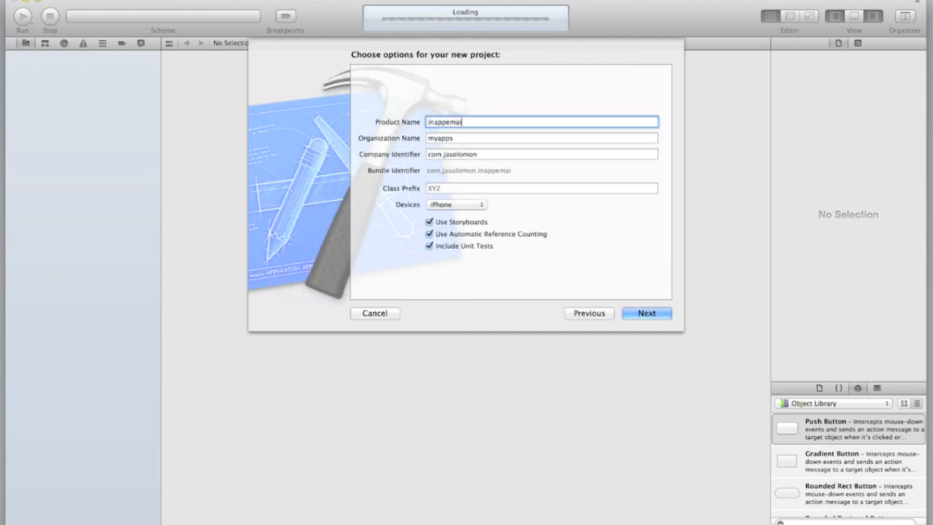
text(l)
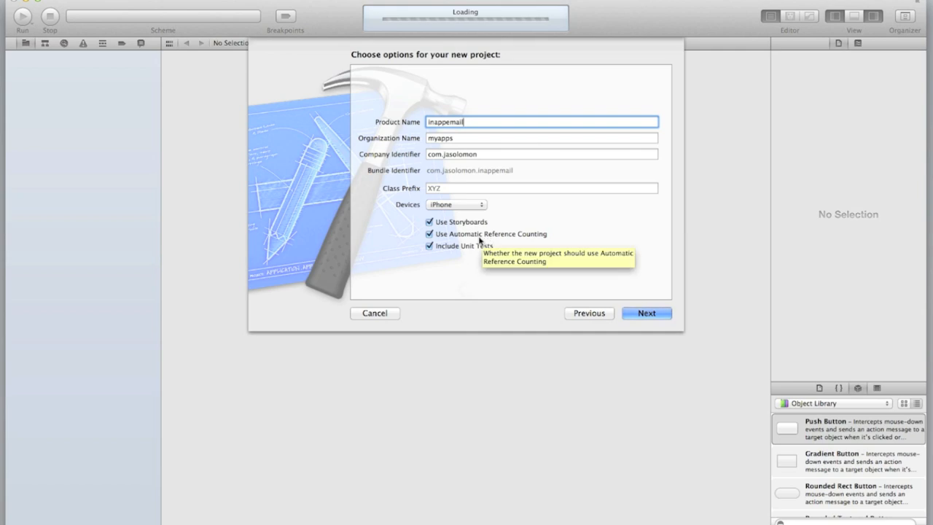
mouse_move(539, 297)
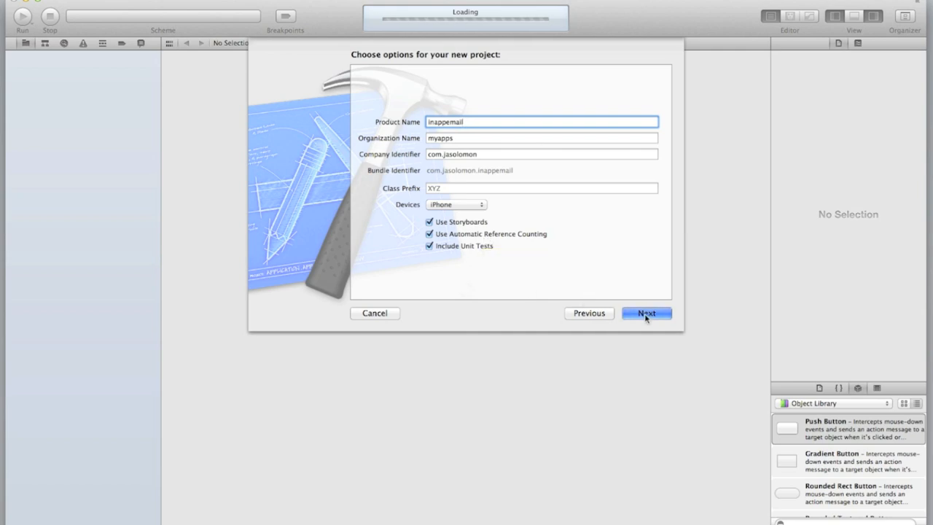
click(645, 312)
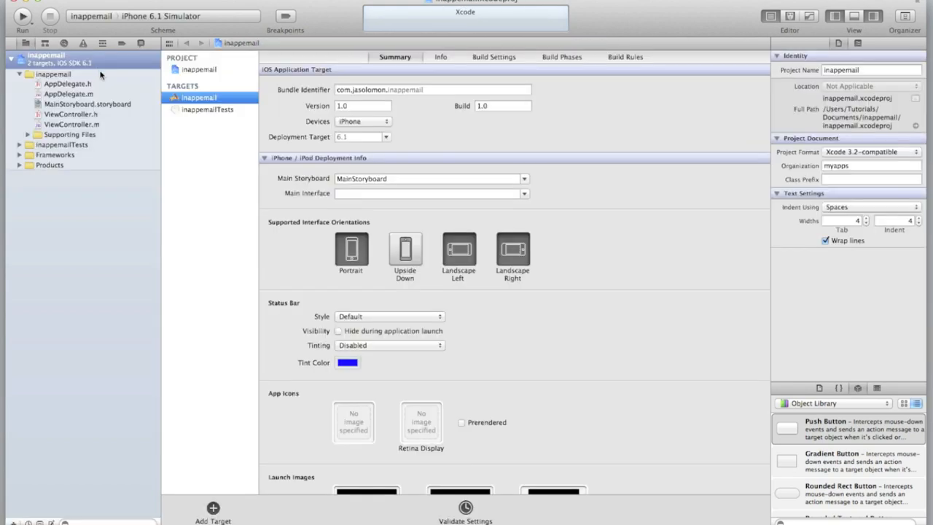
mouse_move(536, 67)
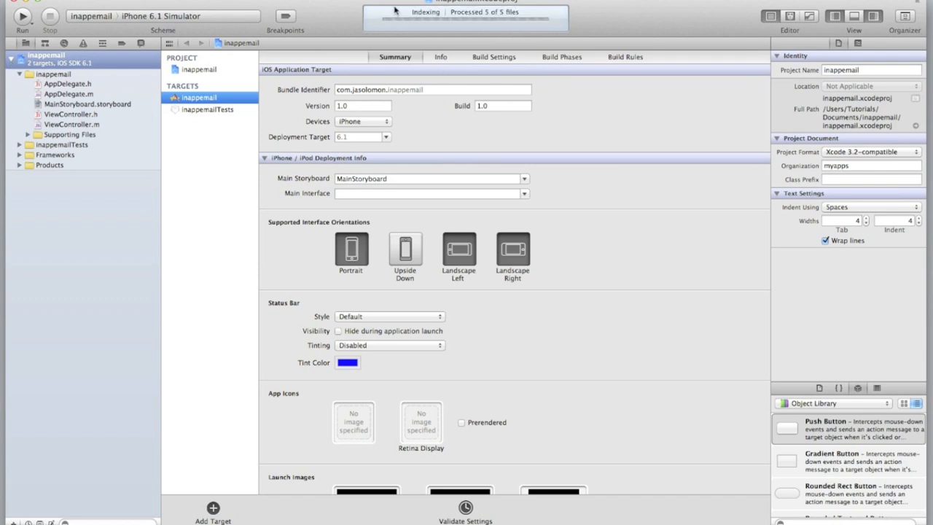
- Show Build Phases for the inappemail target and expand Link Binary With Libraries
click(561, 57)
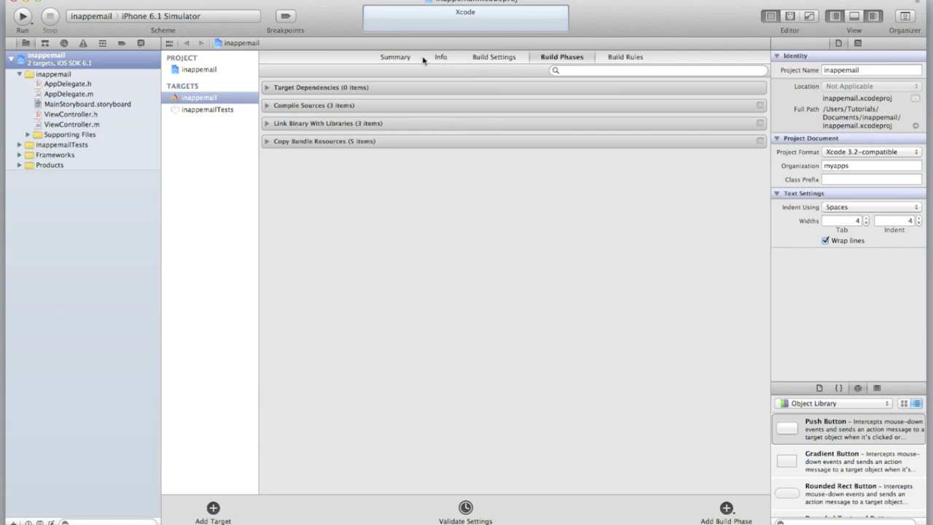
mouse_move(298, 126)
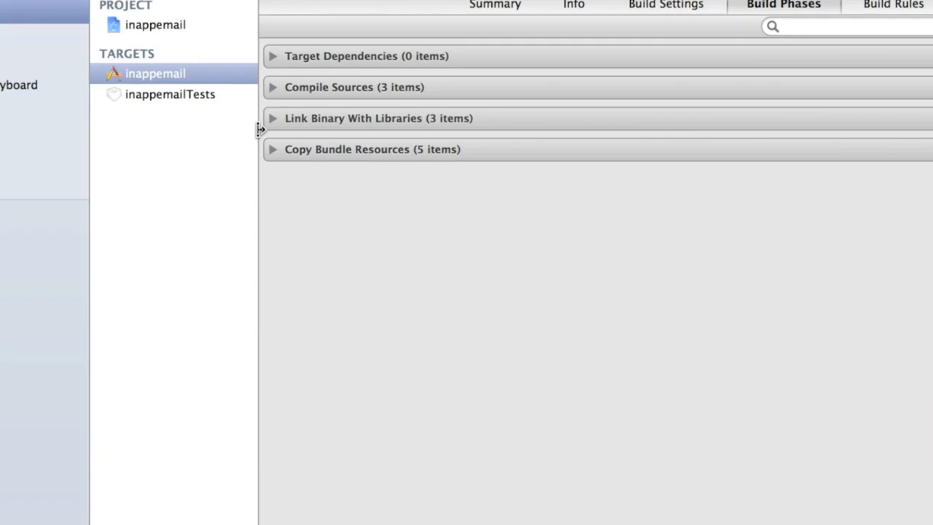
mouse_move(390, 123)
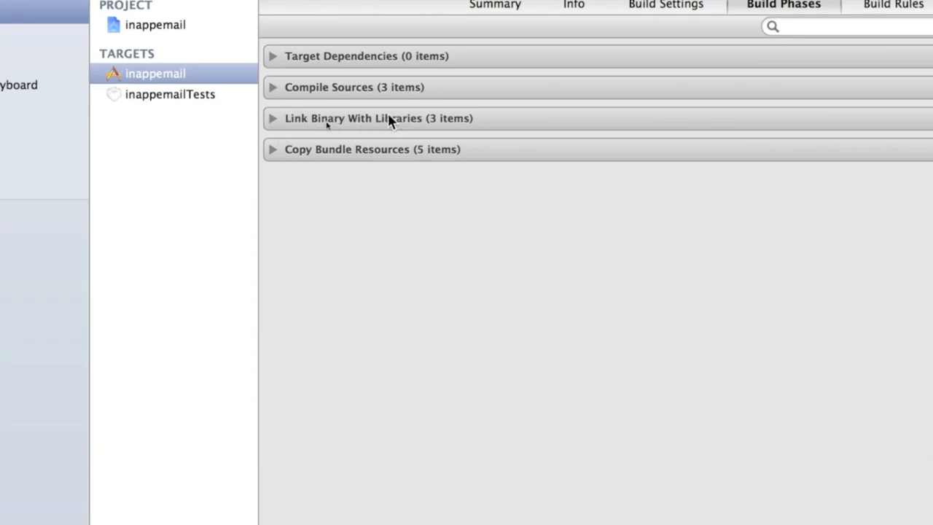
click(274, 118)
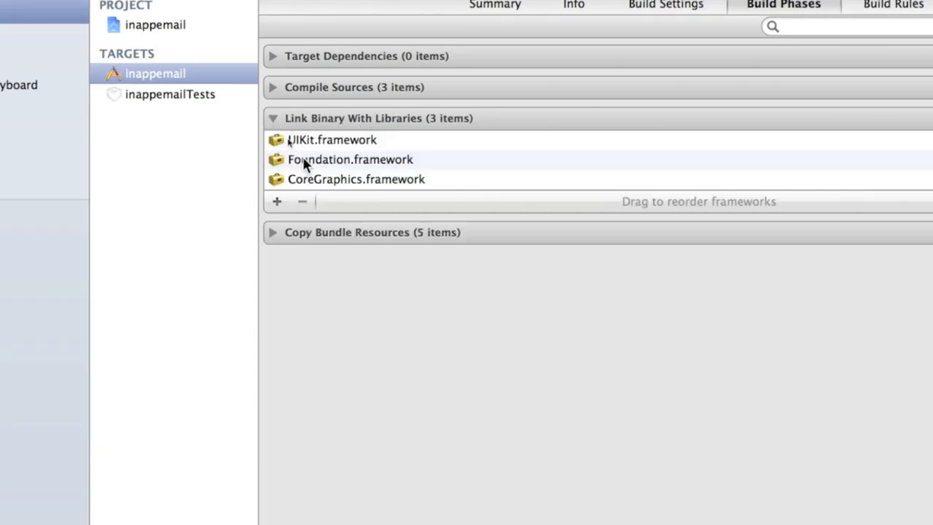
mouse_move(304, 153)
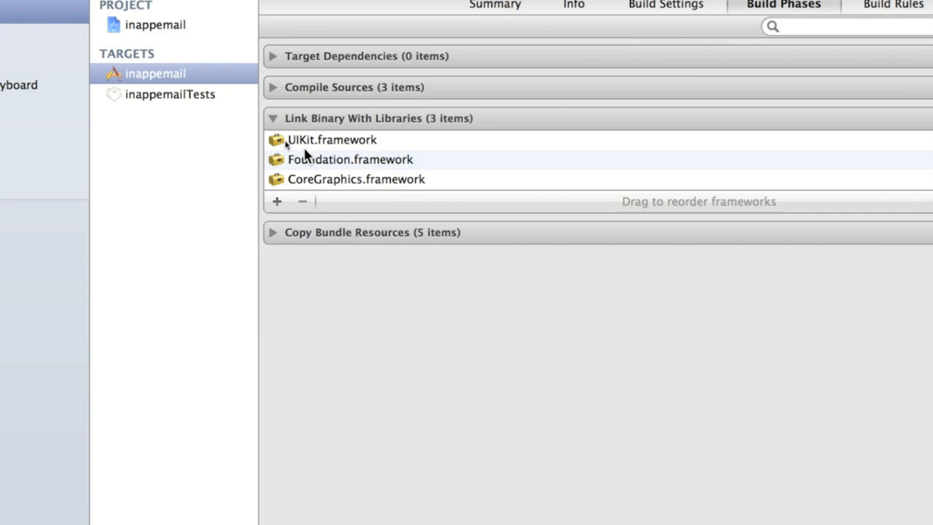
mouse_move(315, 166)
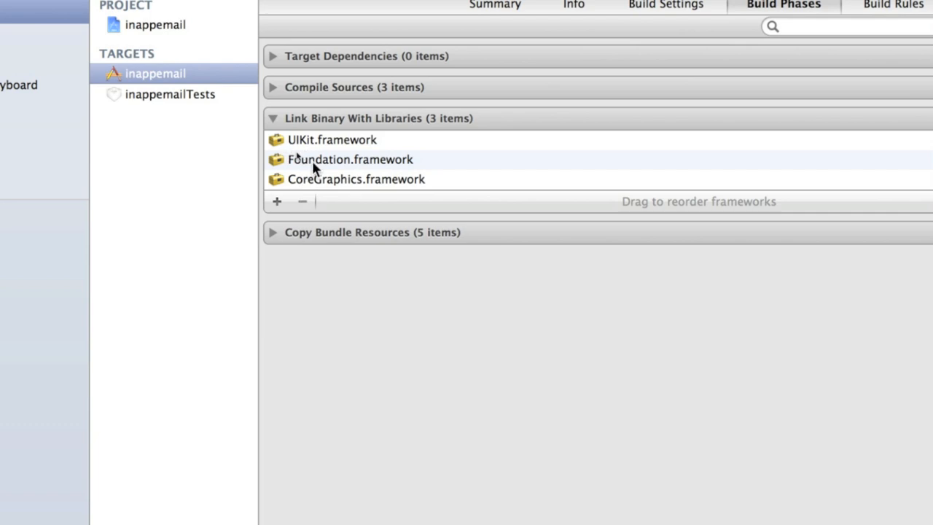
mouse_move(386, 175)
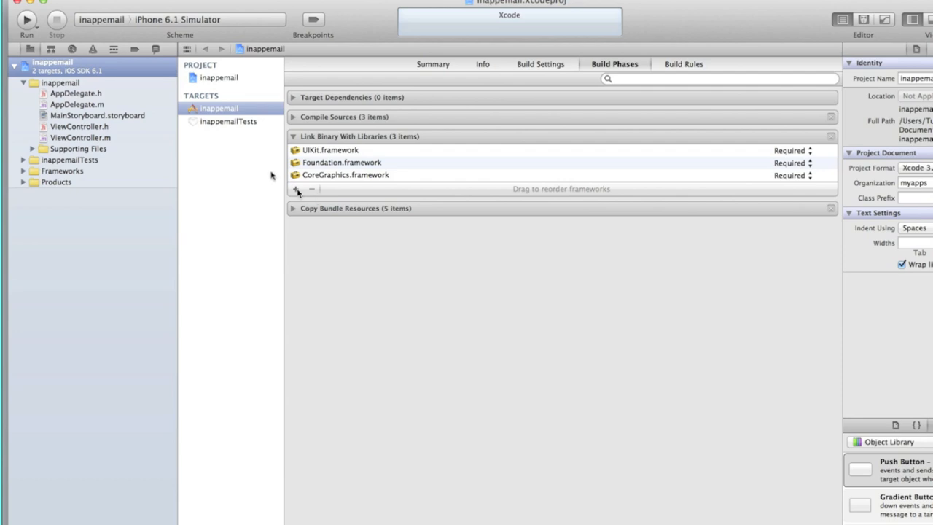
- Add MessageUI.framework to the target's linked libraries via the framework search
click(294, 188)
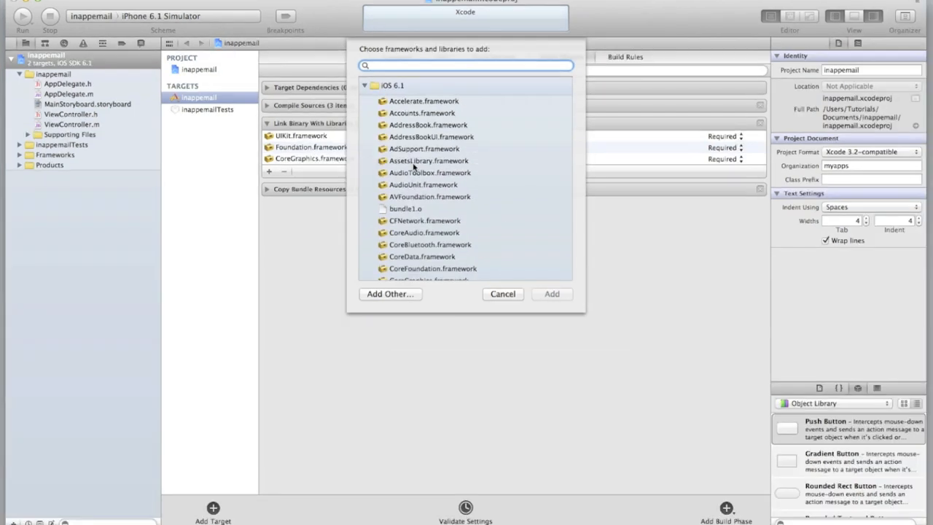
mouse_move(429, 161)
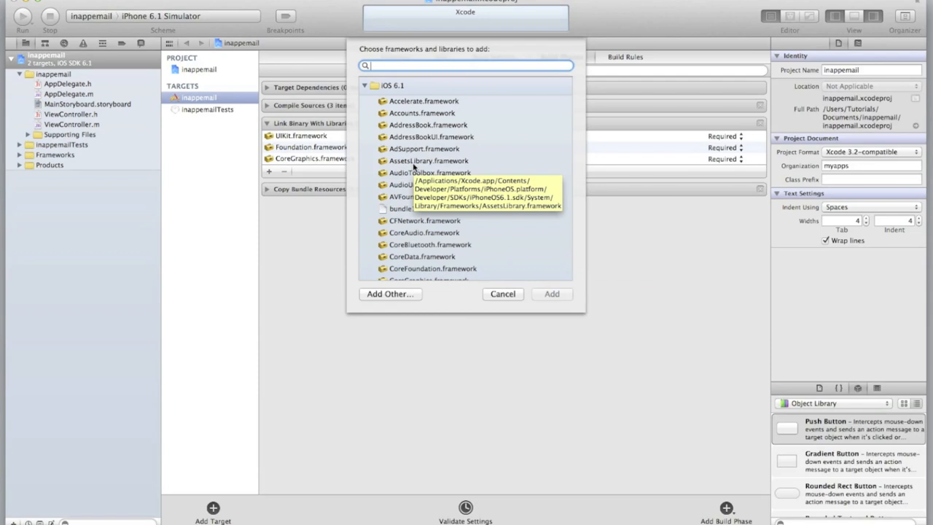
text(M)
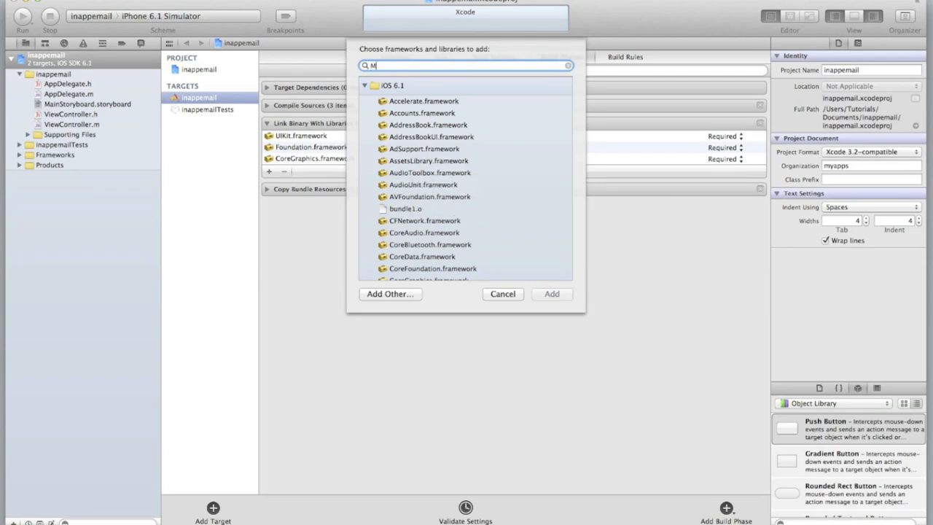
text(essageUI)
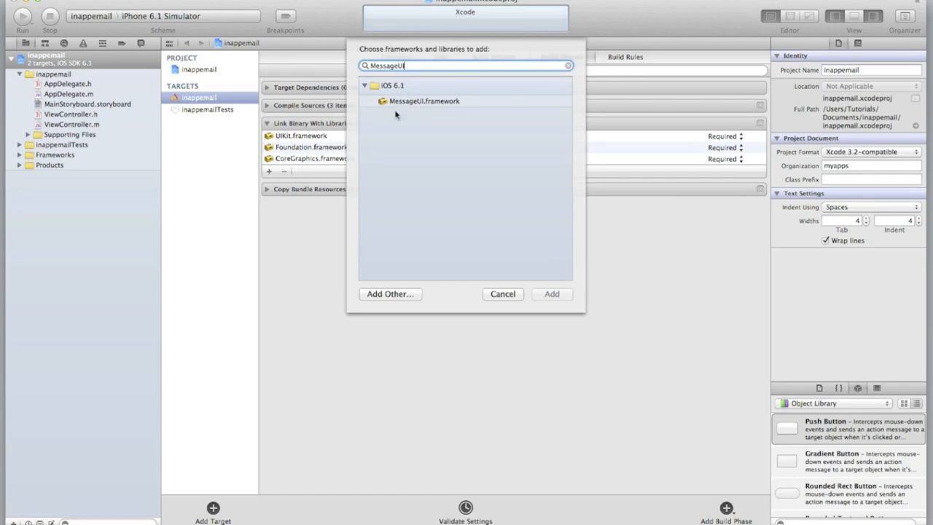
click(551, 294)
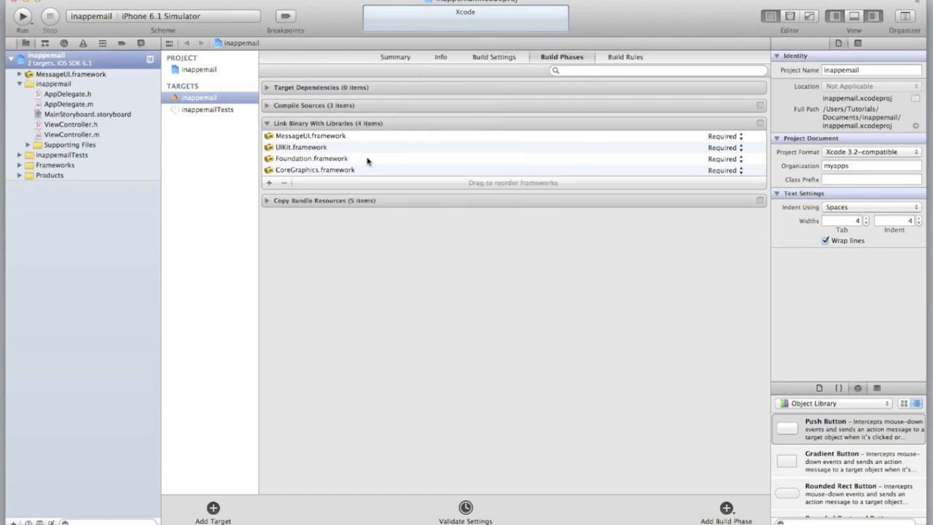
mouse_move(297, 137)
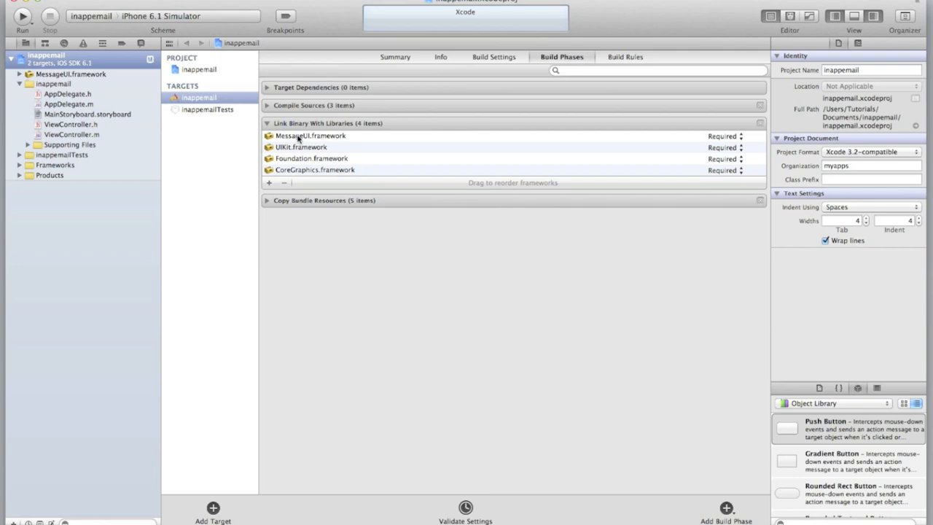
mouse_move(740, 143)
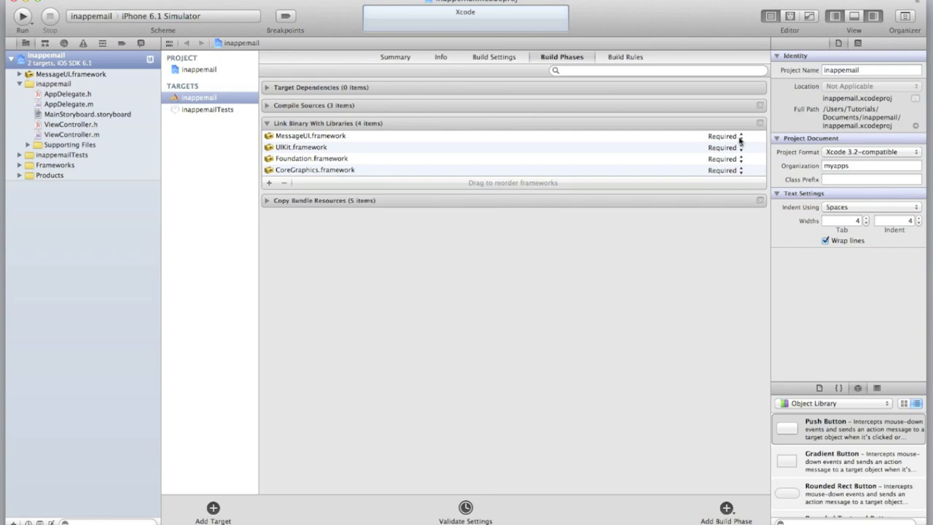
click(740, 137)
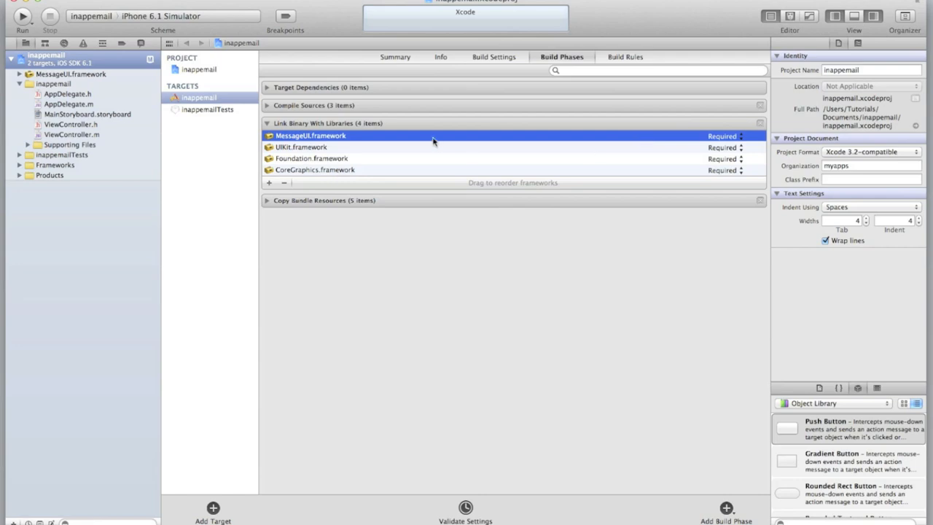
mouse_move(313, 105)
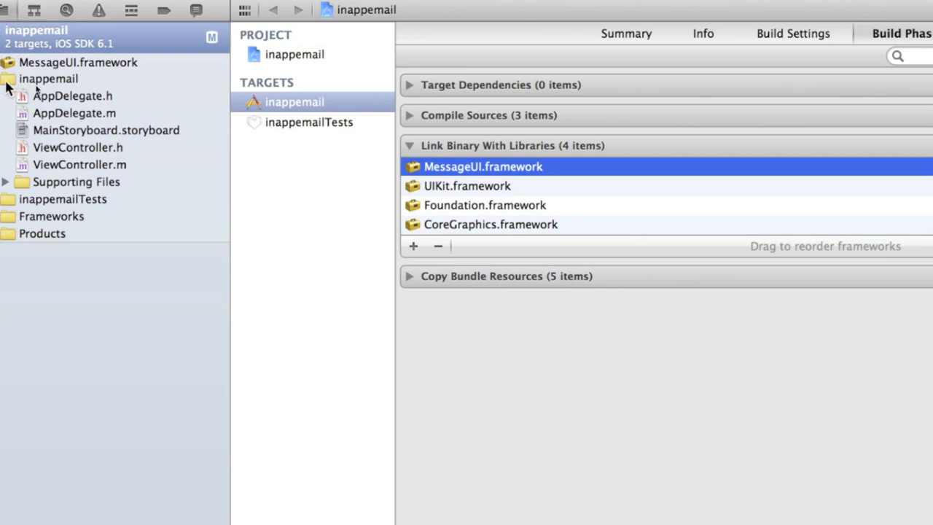
- Drag MessageUI.framework into the Frameworks group and review it among the linked libraries
click(79, 61)
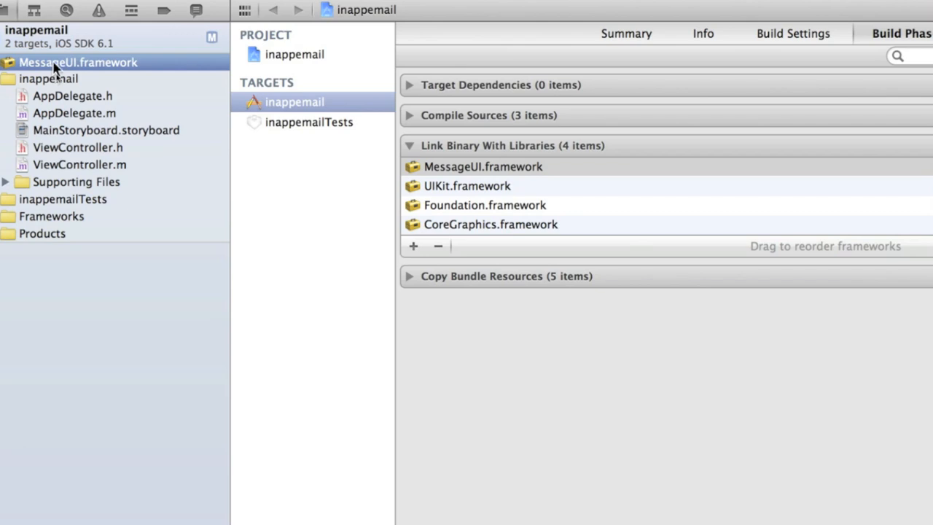
drag(78, 62, 79, 202)
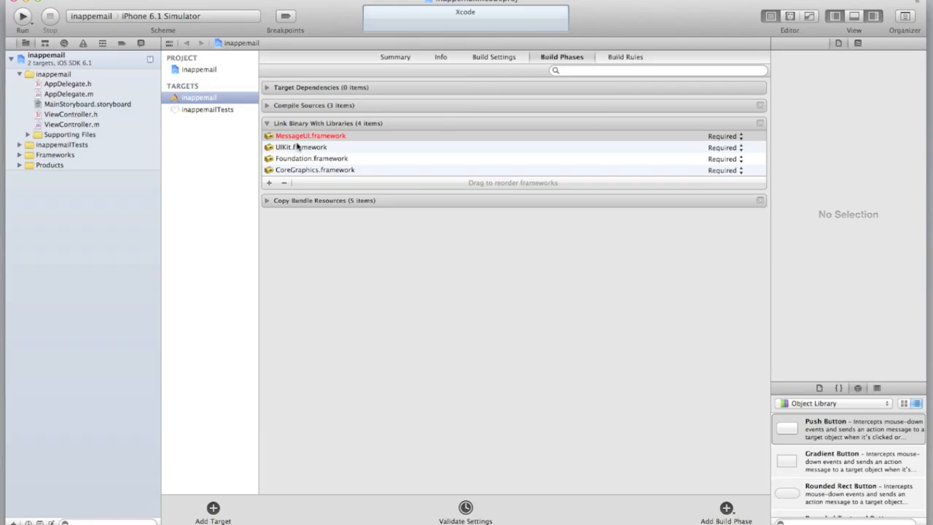
click(309, 135)
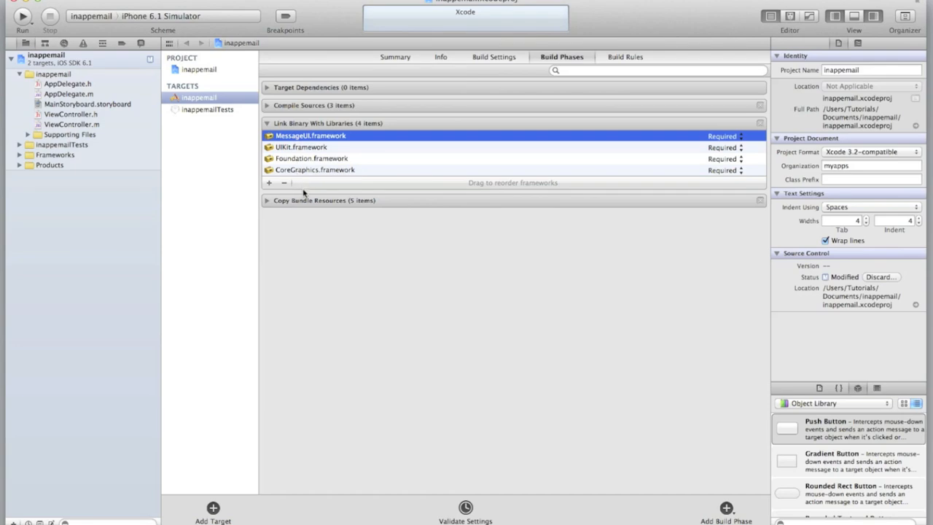
click(314, 169)
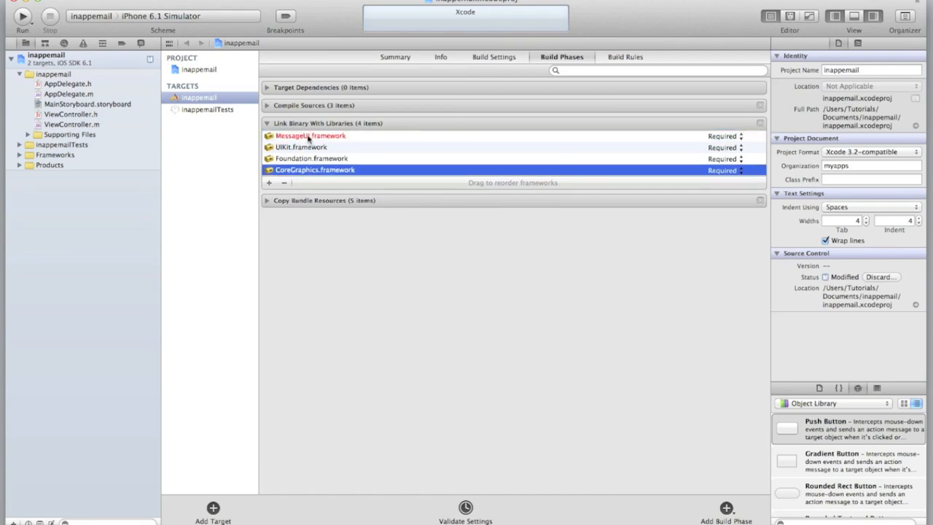
click(309, 136)
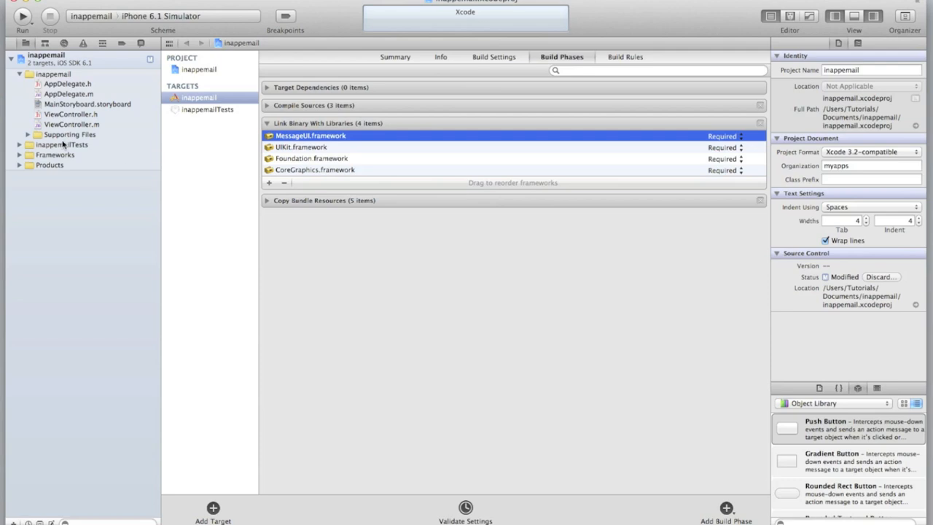
- Expand the Frameworks group and select MessageUI.framework to confirm its target membership
click(19, 155)
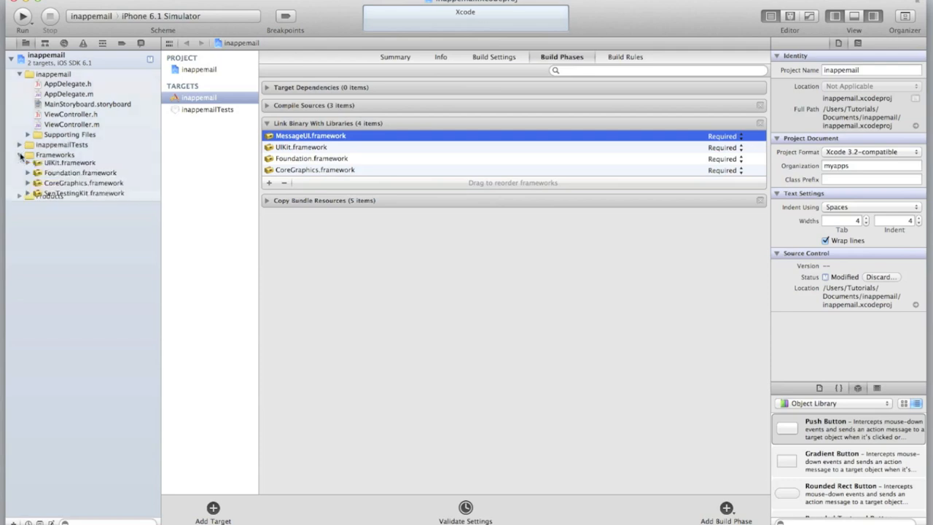
click(20, 154)
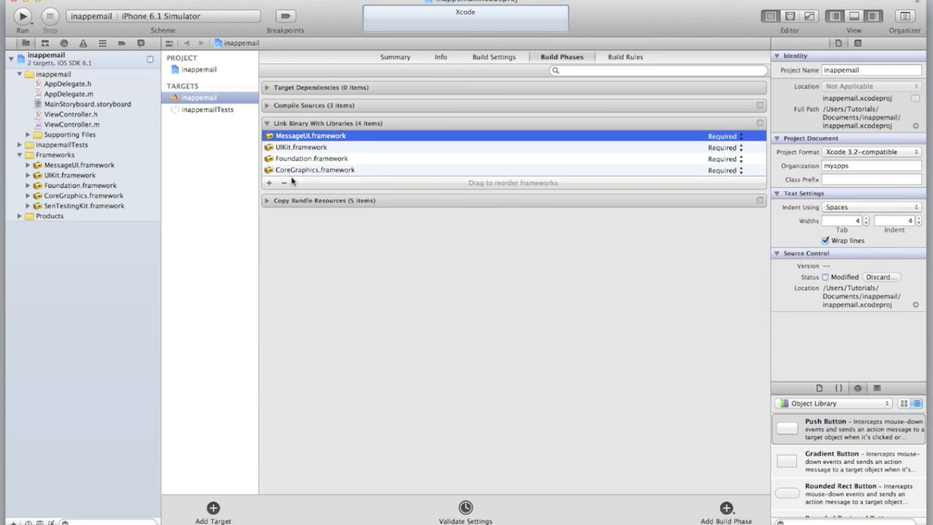
click(283, 182)
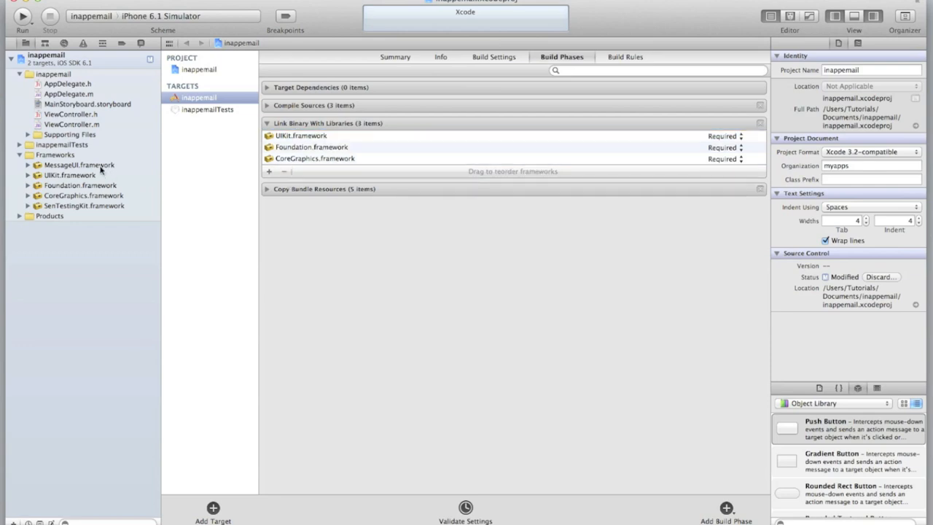
click(79, 164)
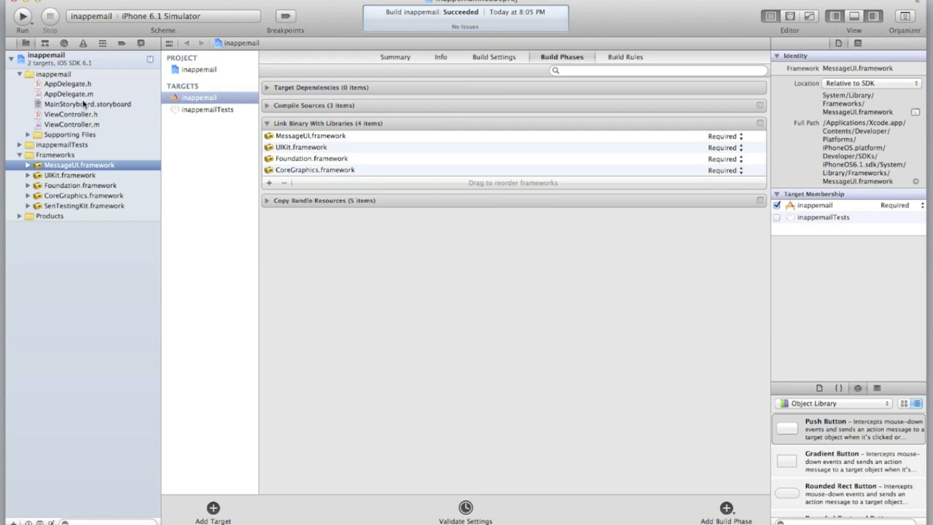
- Place a Round Rect Button at the centre of the view in MainStoryboard.storyboard
click(88, 104)
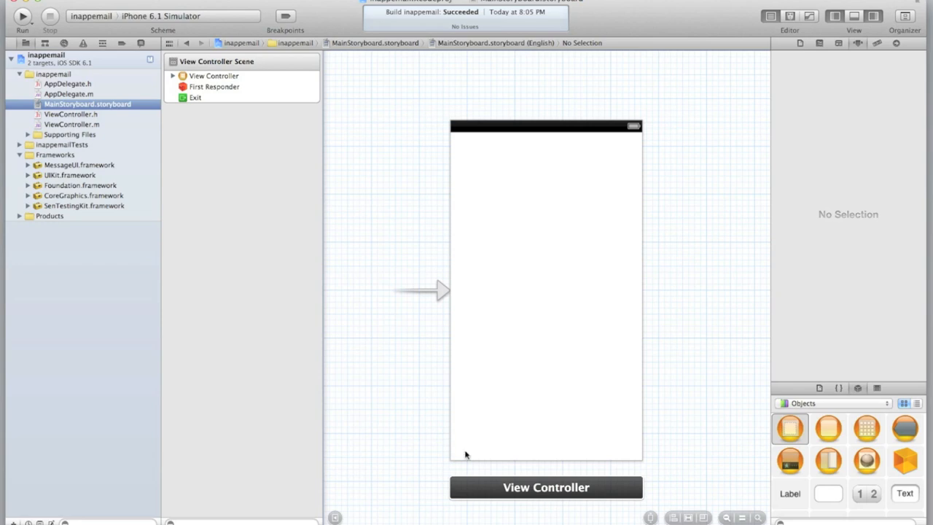
click(545, 291)
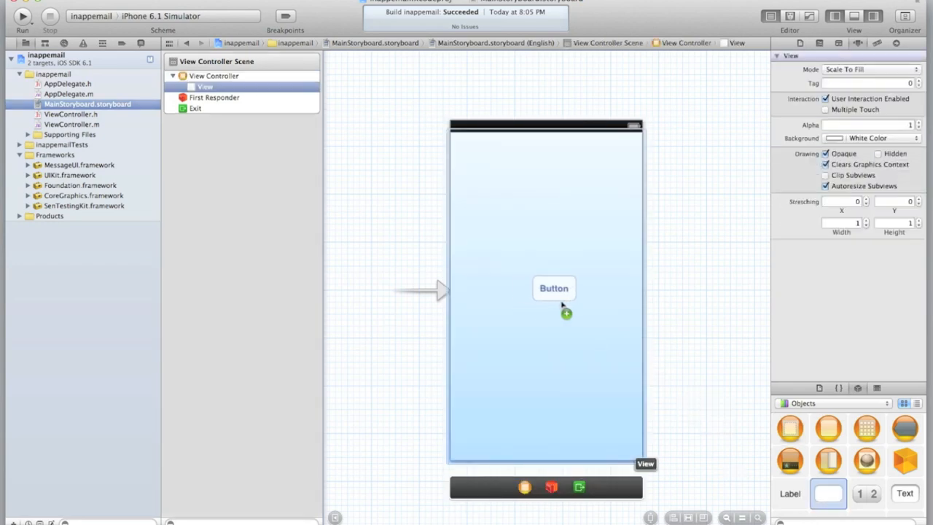
drag(554, 289, 545, 292)
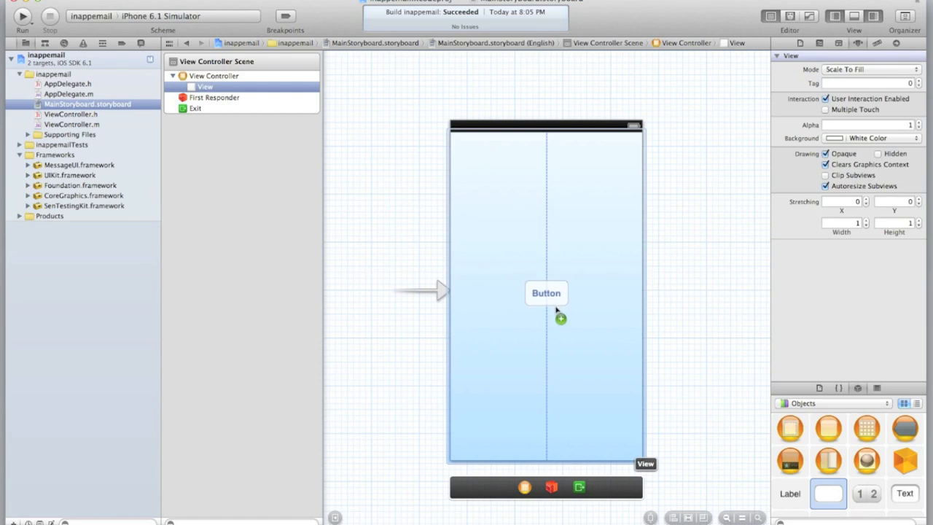
click(545, 292)
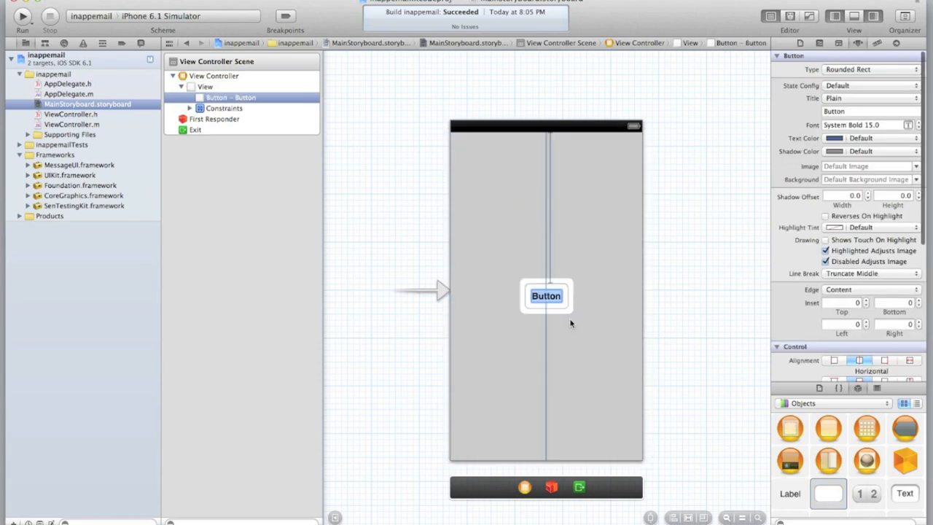
mouse_move(624, 313)
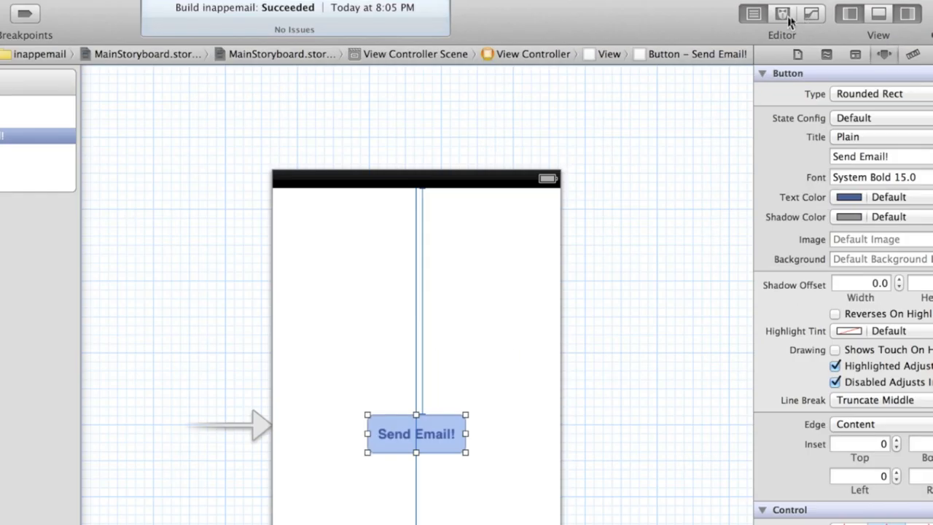
- Connect the button to a new action named sendEmail in ViewController.h via the Assistant Editor
click(781, 13)
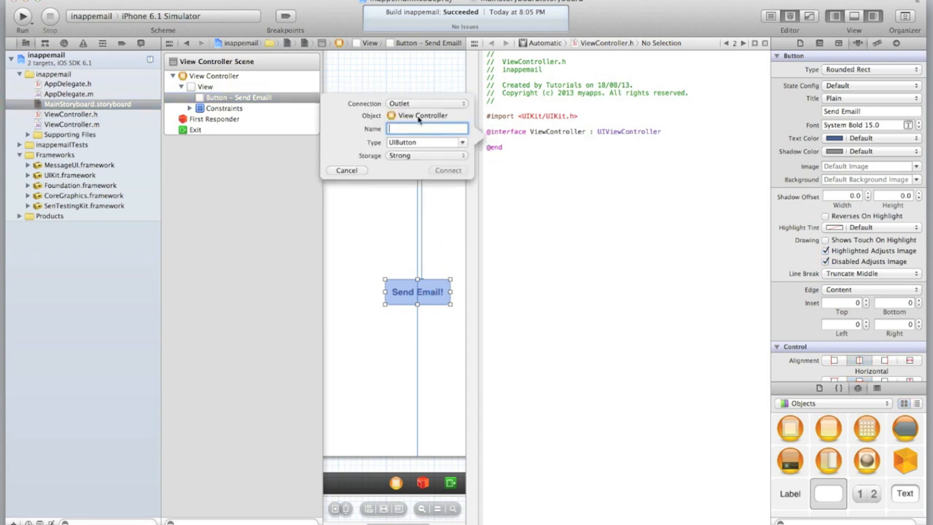
click(426, 102)
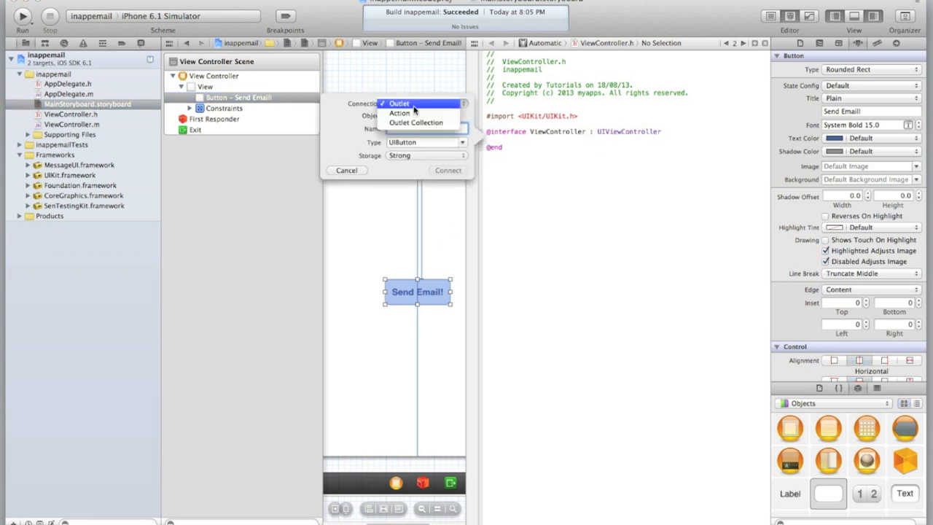
click(399, 112)
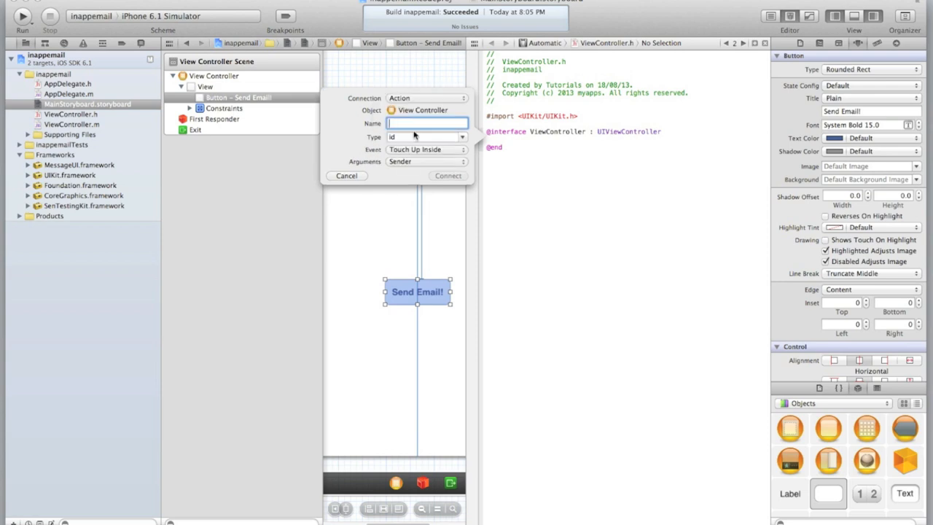
text(sendEmail)
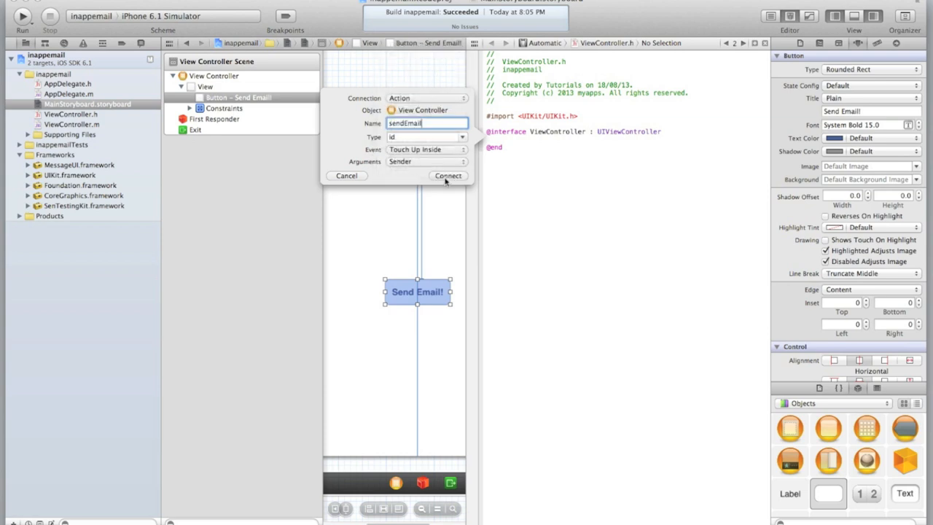
click(447, 175)
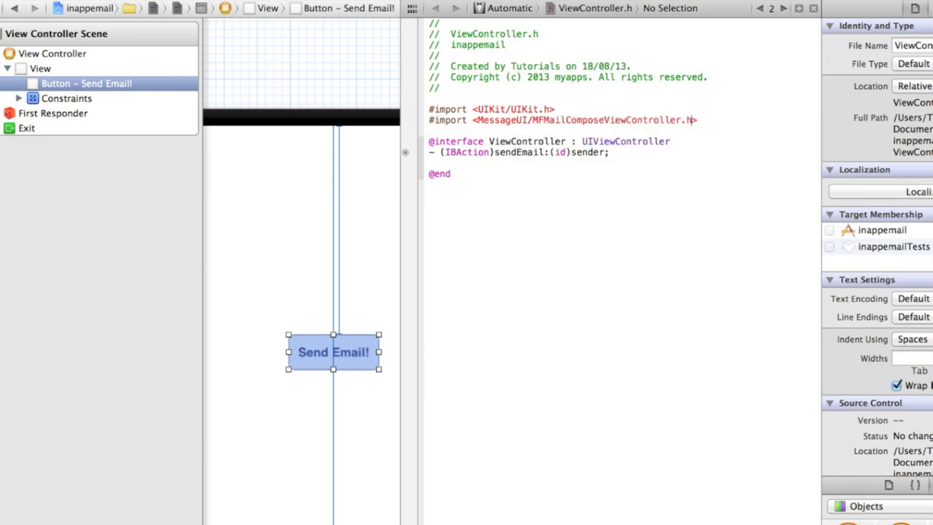
mouse_move(527, 126)
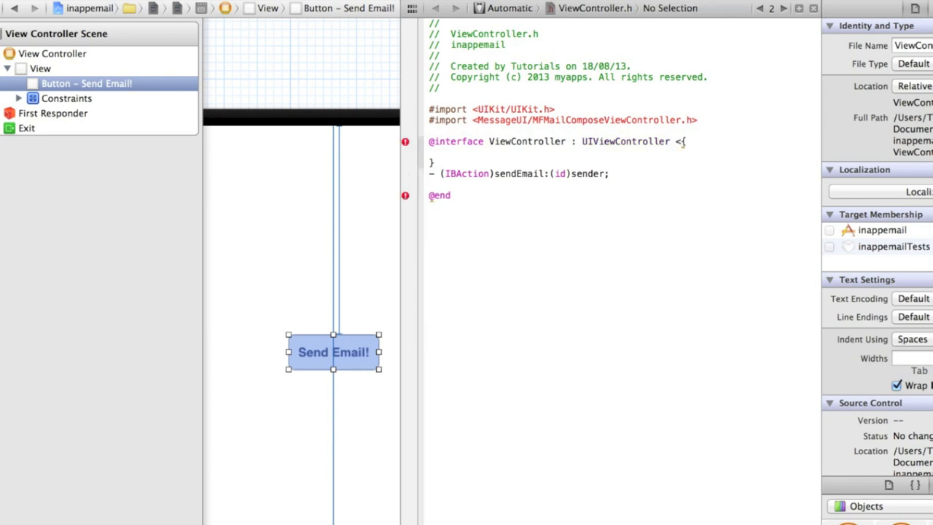
text(MFMailComposeViewControllerDelegate>)
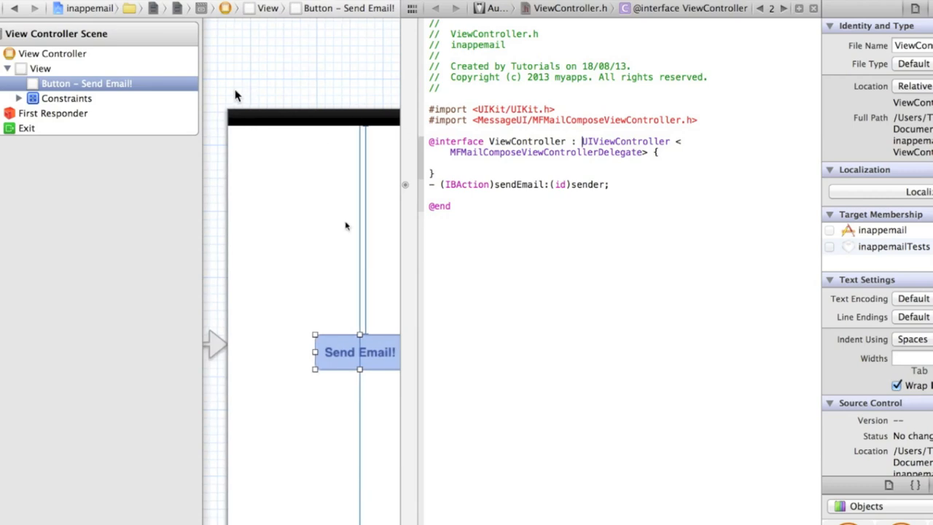
click(41, 69)
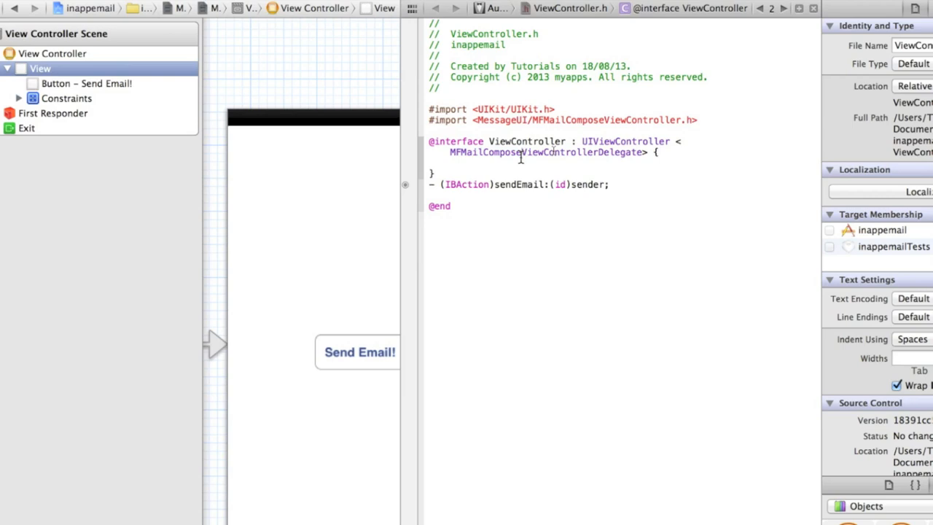
mouse_move(598, 101)
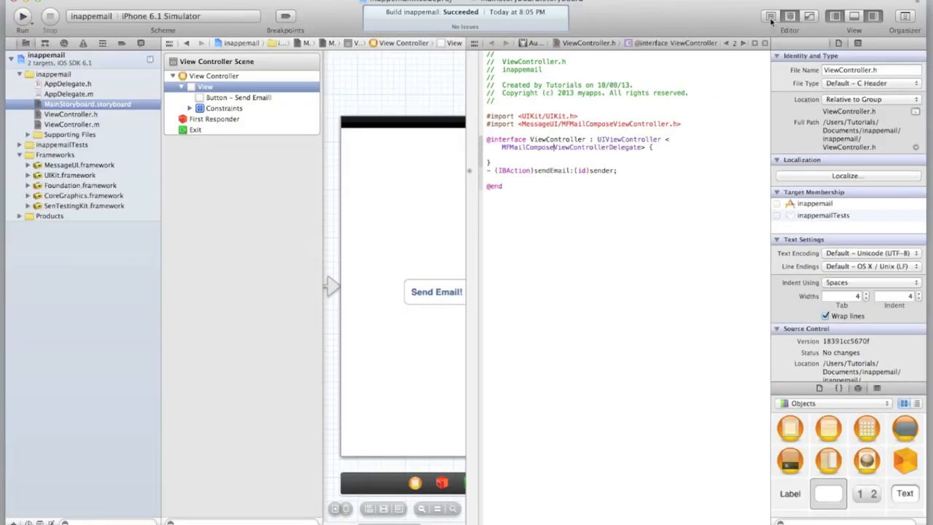
- In ViewController.m's sendEmail:, allocate and init an MFMailComposeViewController named composer
click(770, 16)
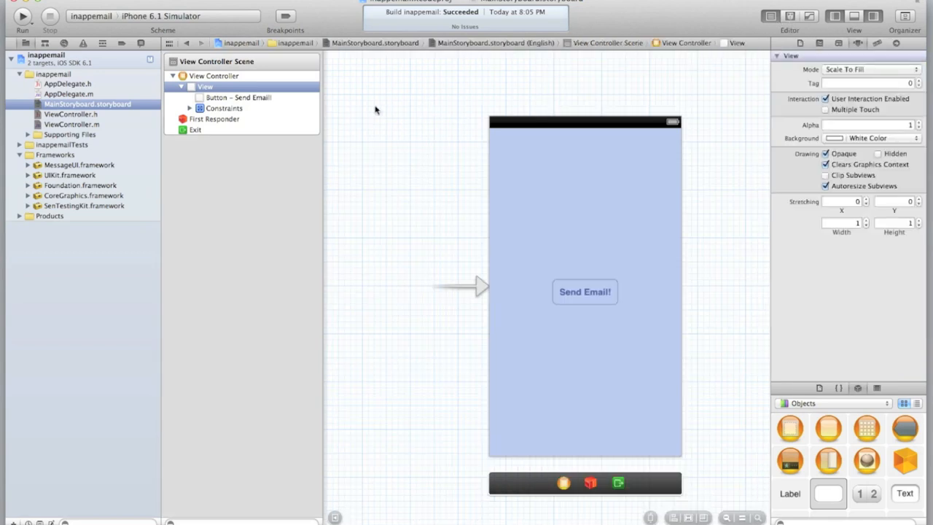
click(70, 124)
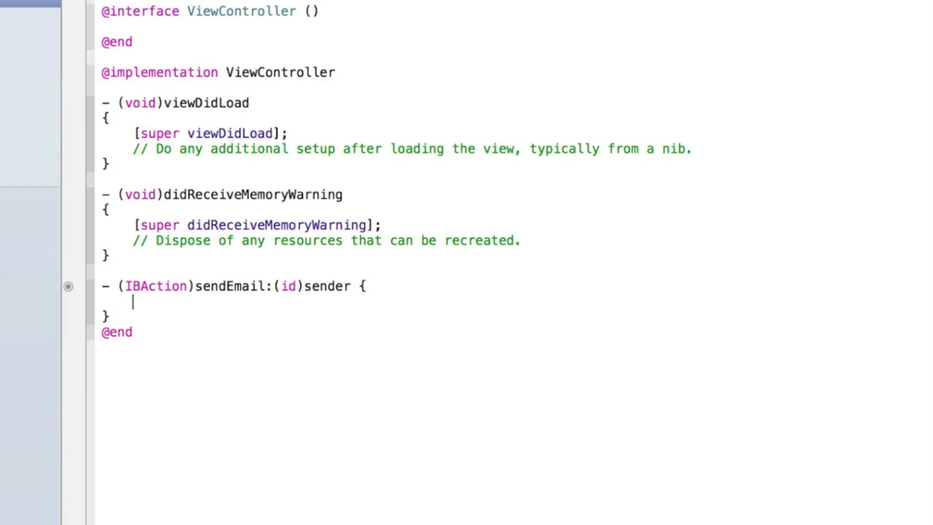
text(MFMailComposeV)
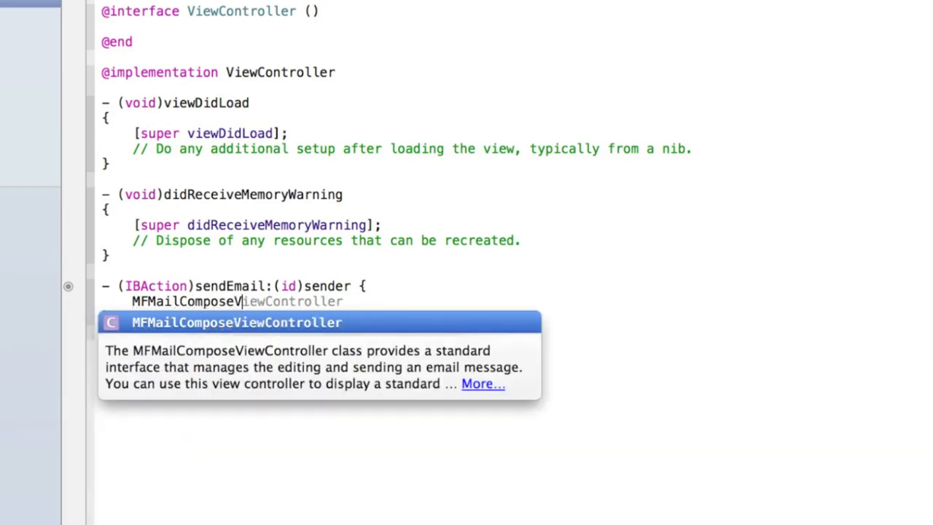
key(return)
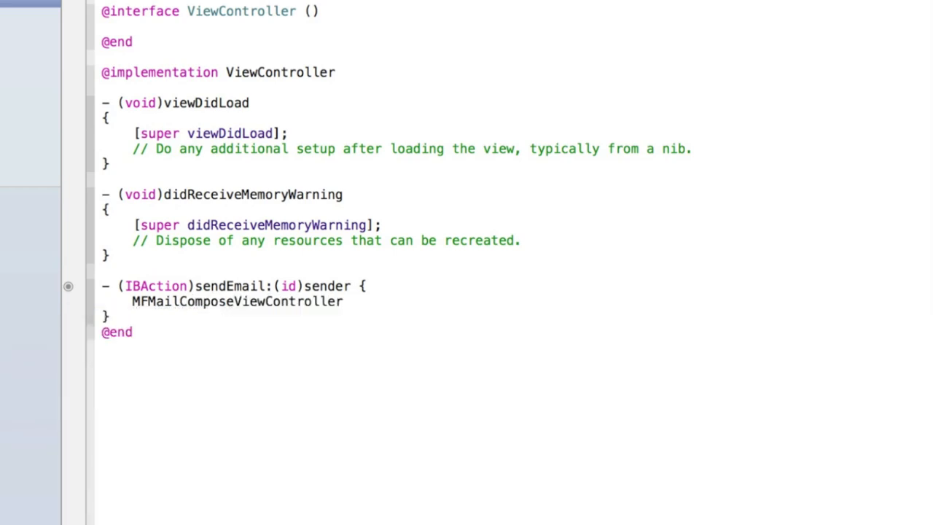
text(*)
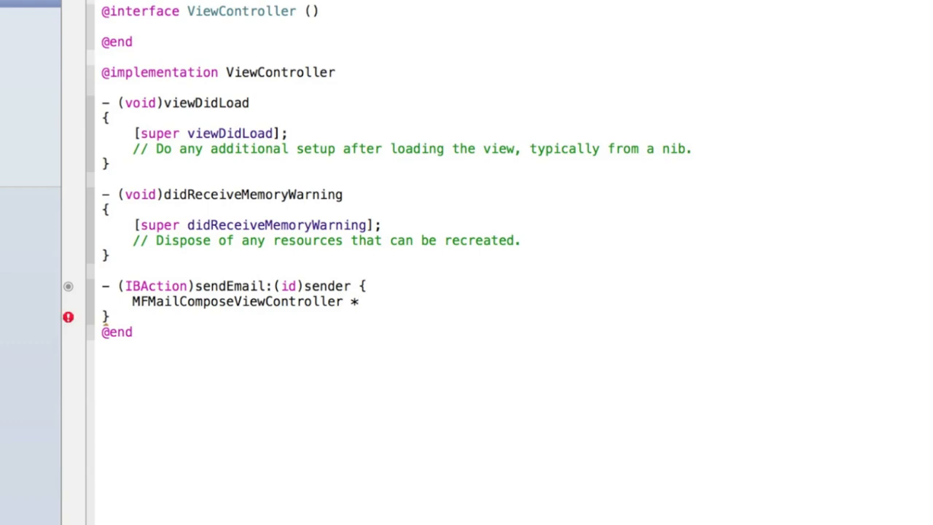
text(composer)
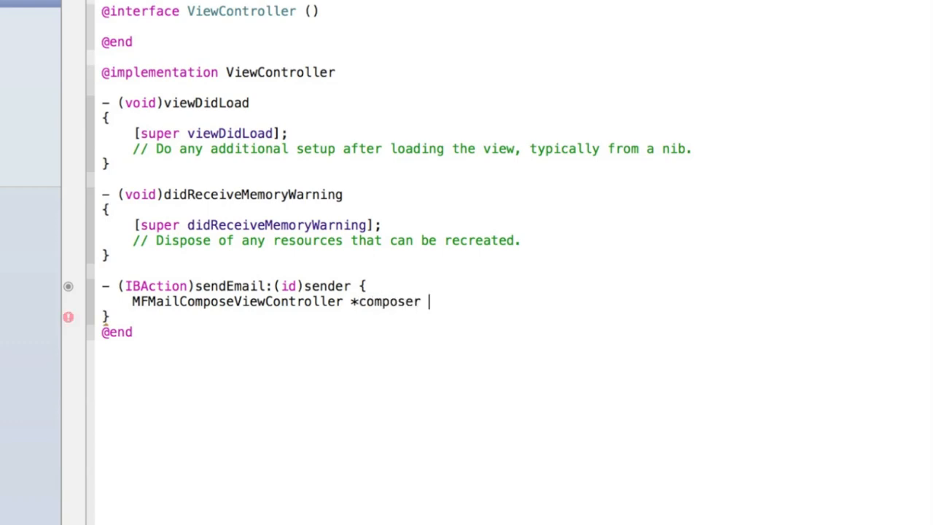
text(=)
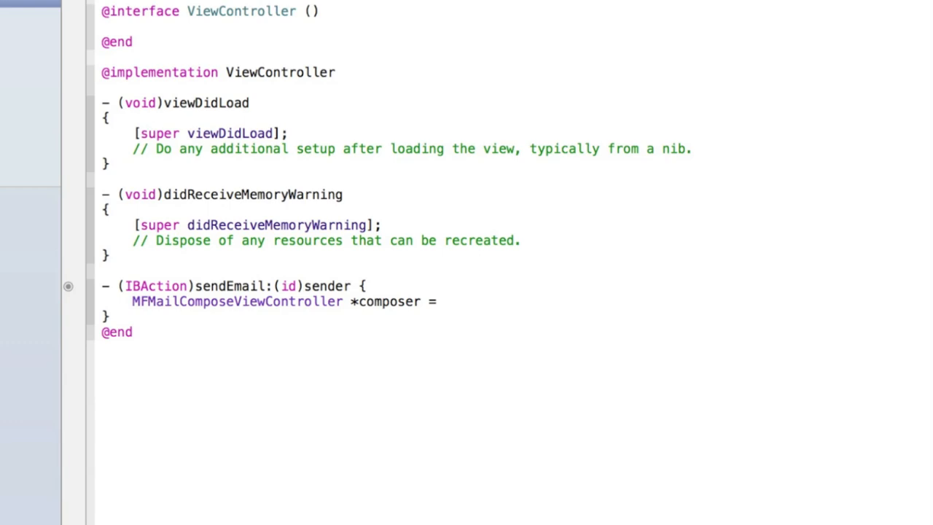
text([)
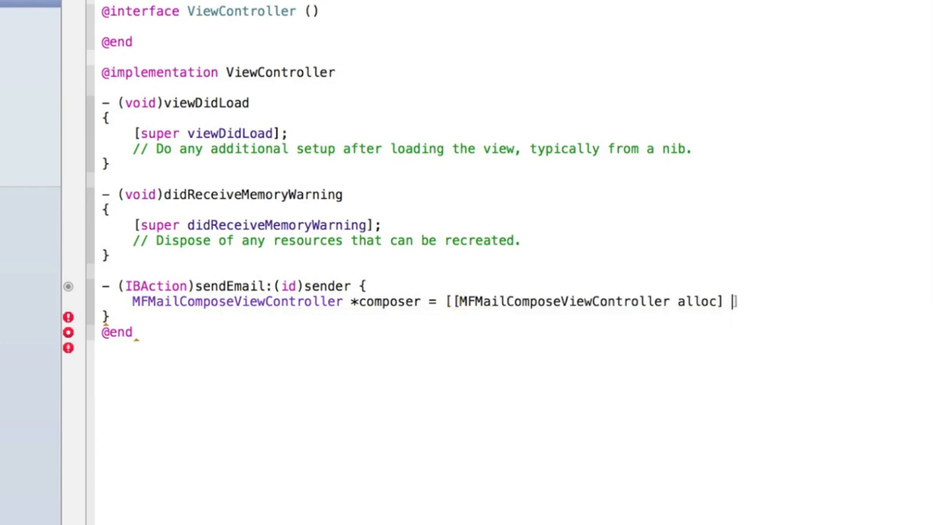
text(init];)
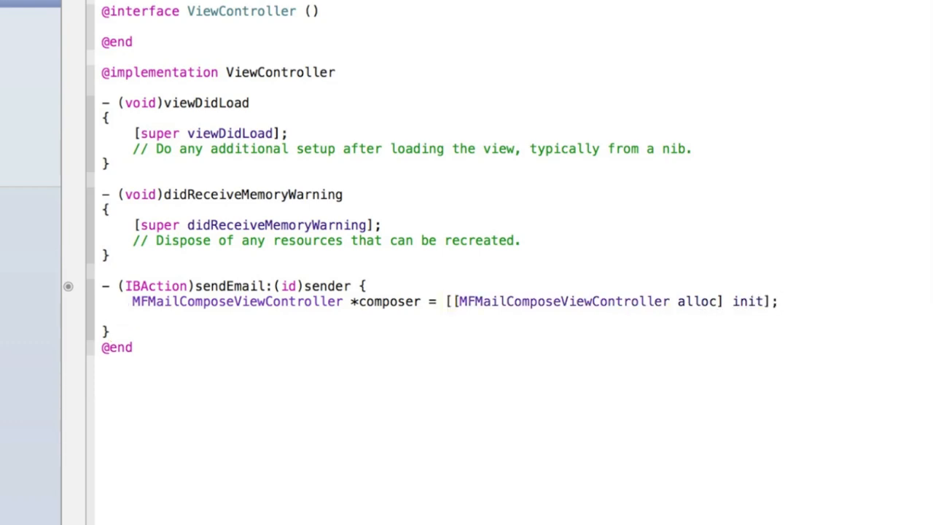
- Set self as the composer's mail compose delegate
text([composer)
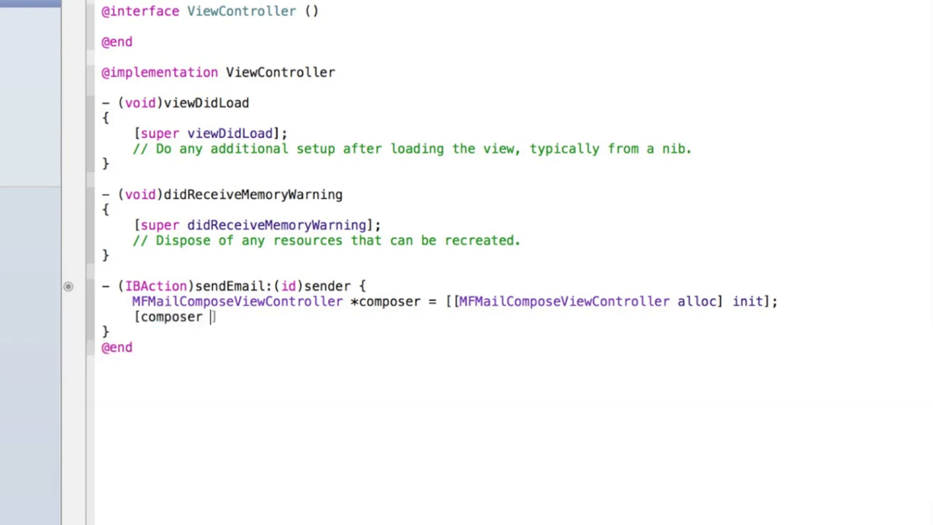
text(setMailComposeDelegate:)
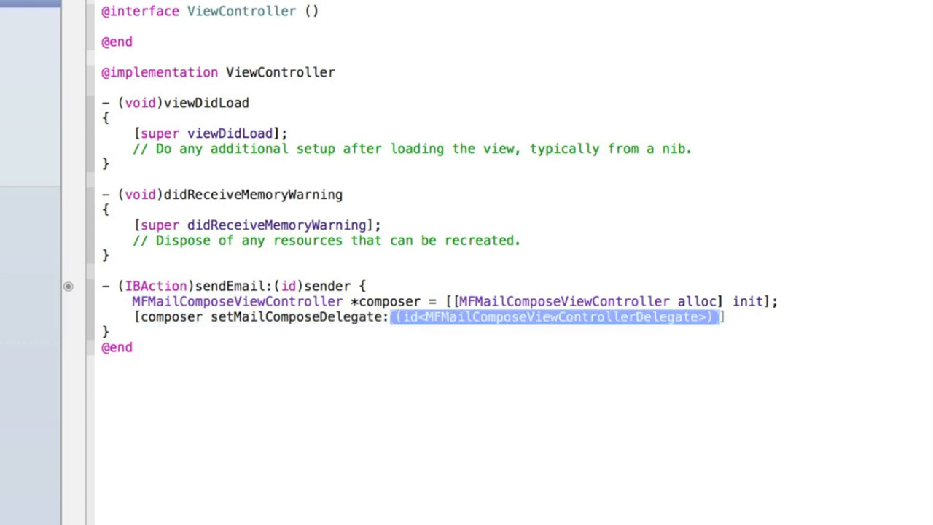
text(self)
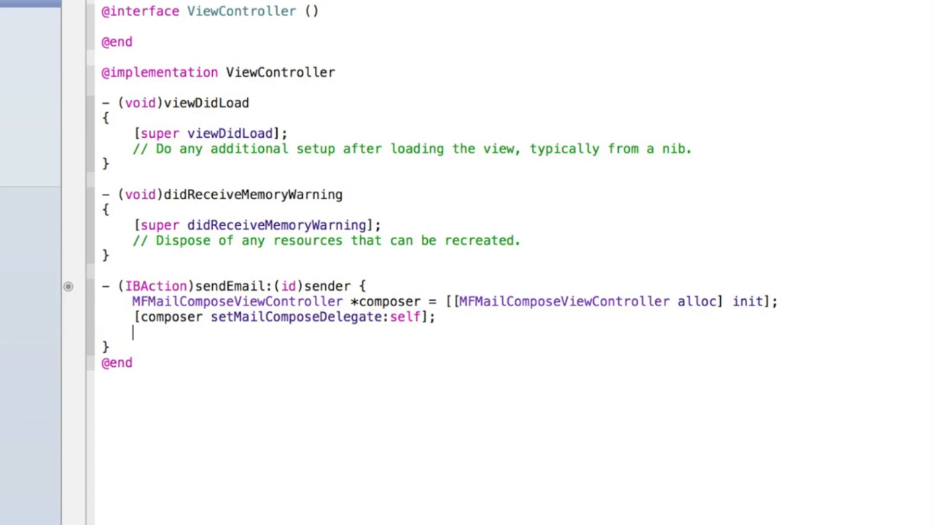
- Add an if ([MFMailComposeViewController canSendMail]) block that sets empty recipients with [NSArray array]
text(if ([) {)
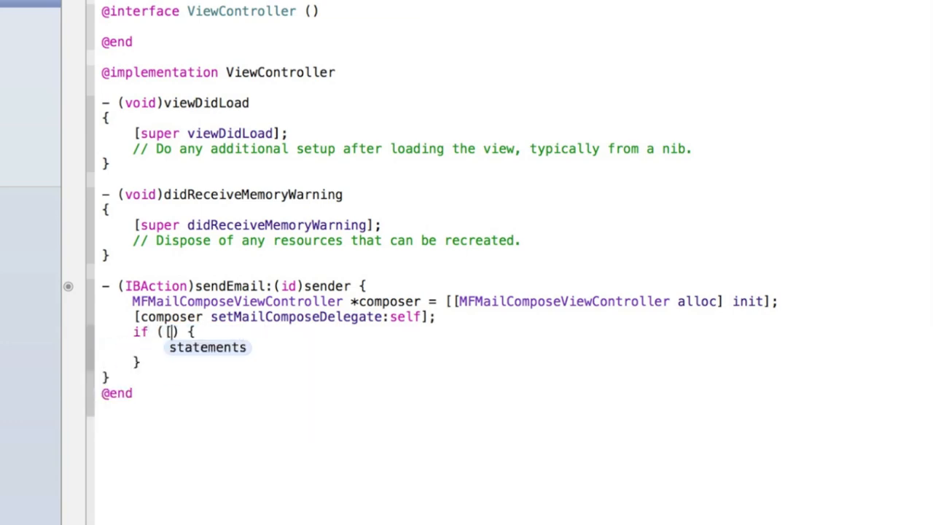
text(MFMailComposeViewController can)
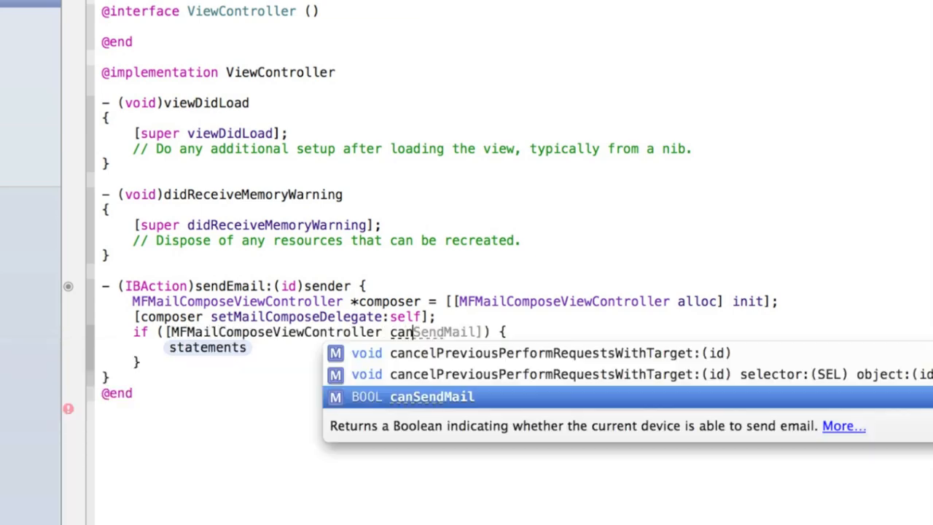
key(Return)
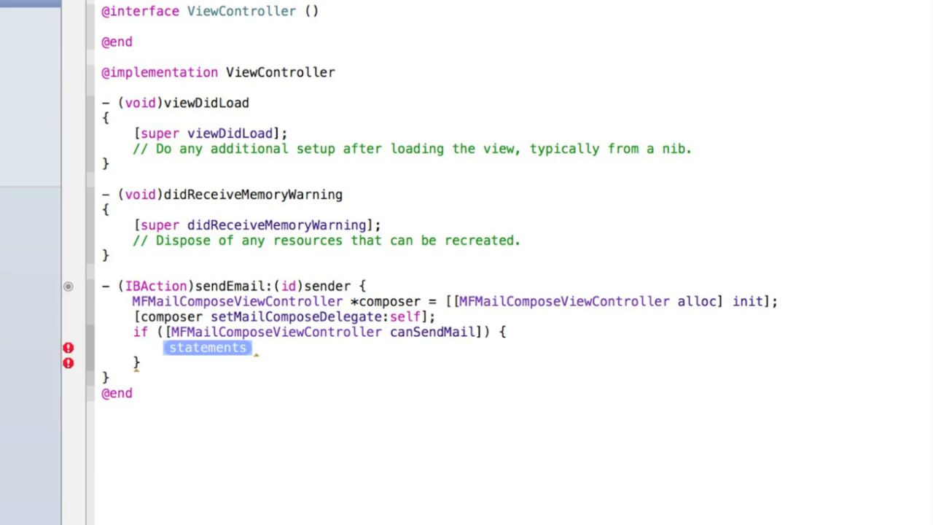
text([composer setToRecipients:[)
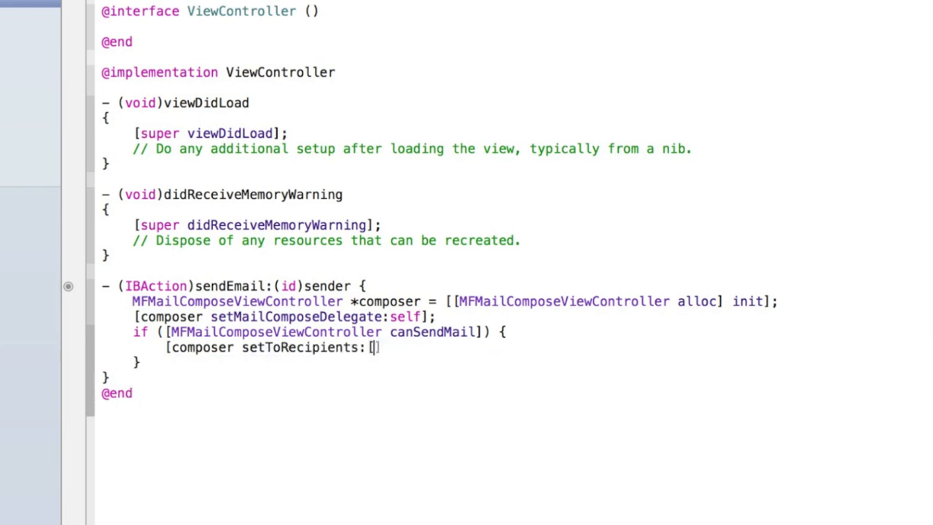
text(NSArray])
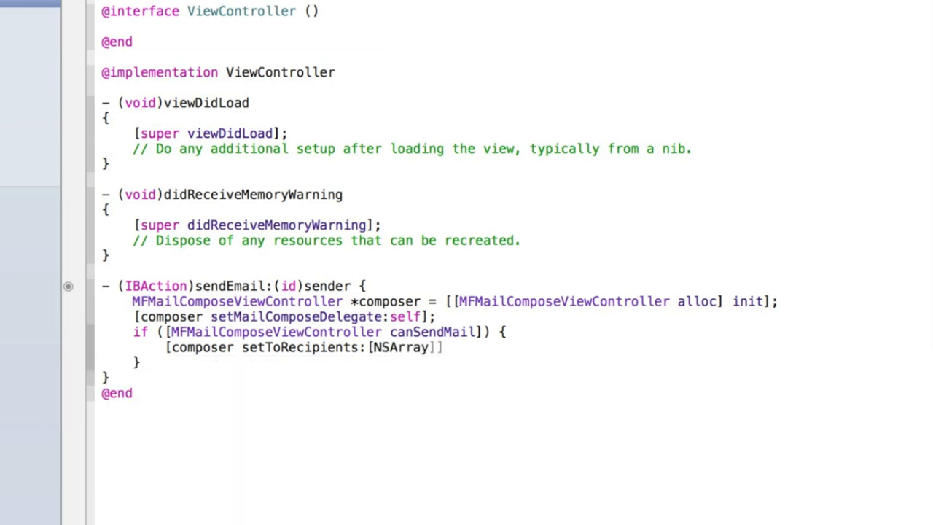
text(arrayWithObjects:@"", nil)
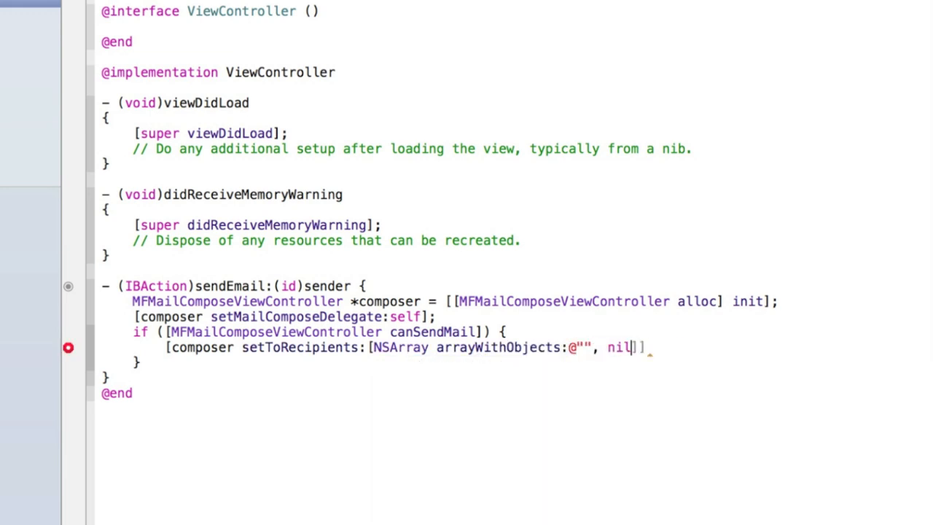
text(]])
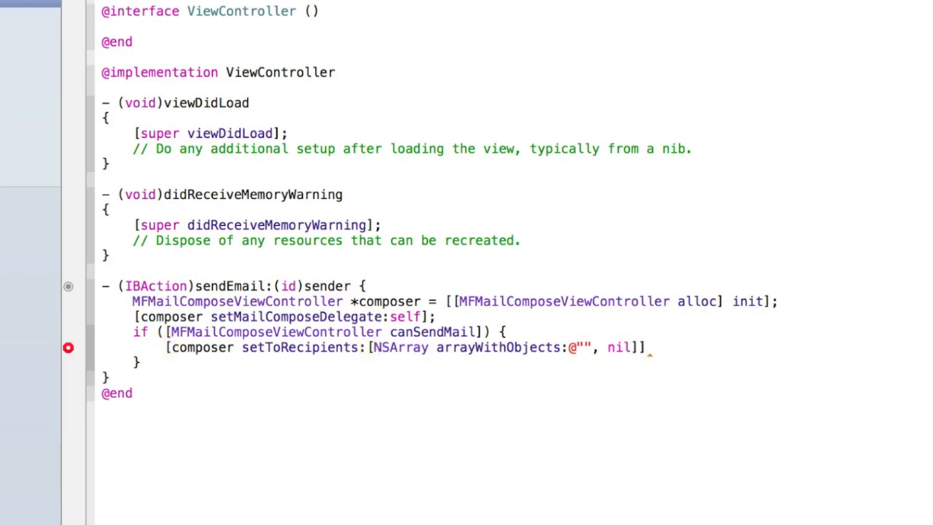
text(;)
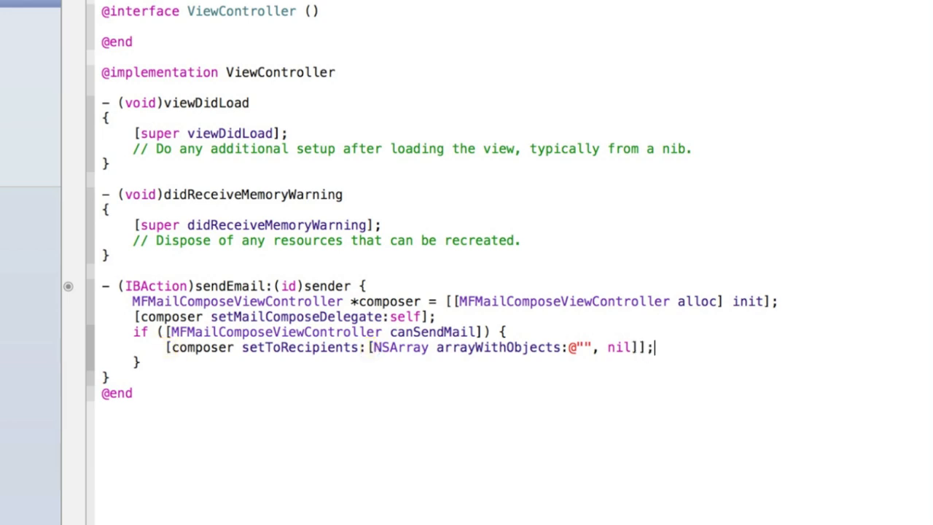
key(Return)
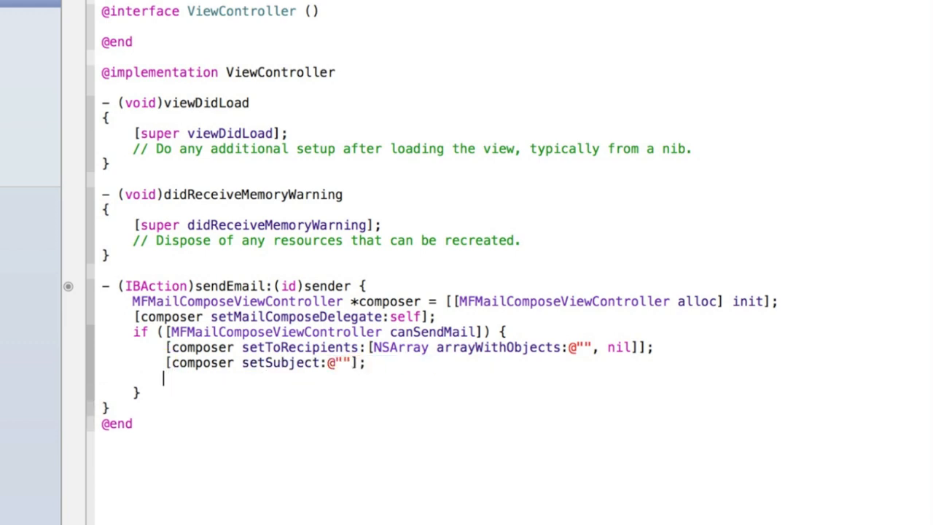
- Set the composer's subject and an empty message body with isHTML:NO
text([composer])
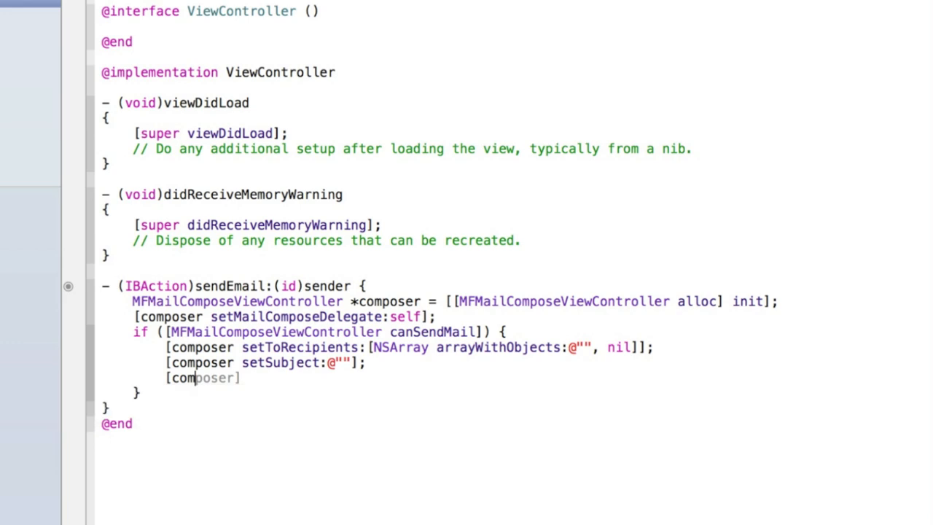
text(setMe)
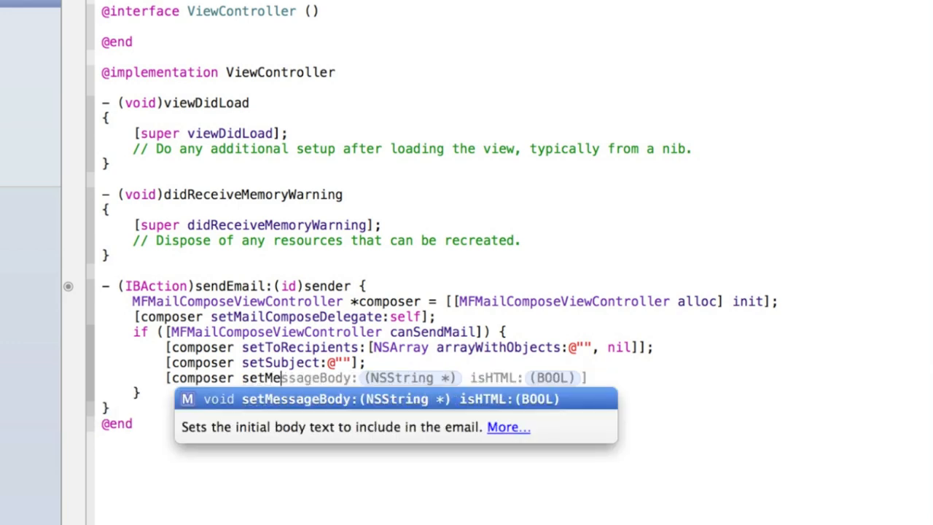
key(Return)
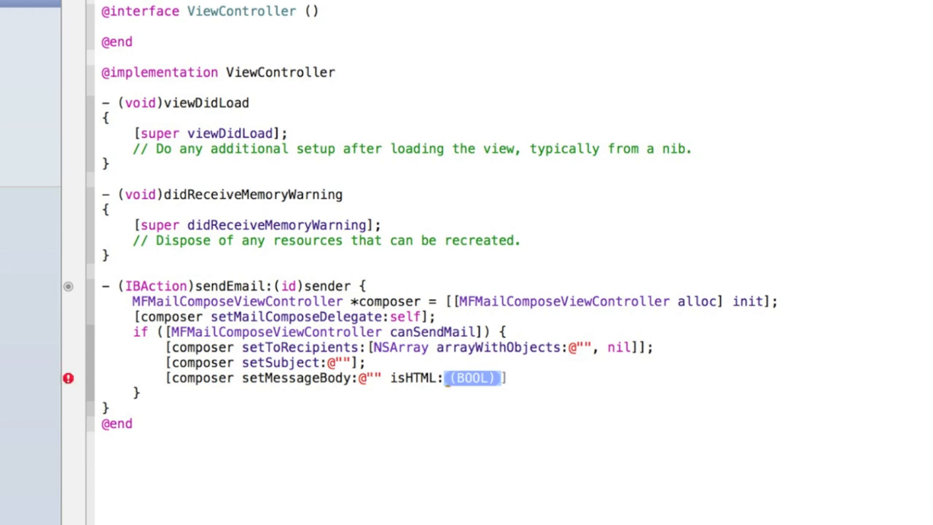
text(NO)
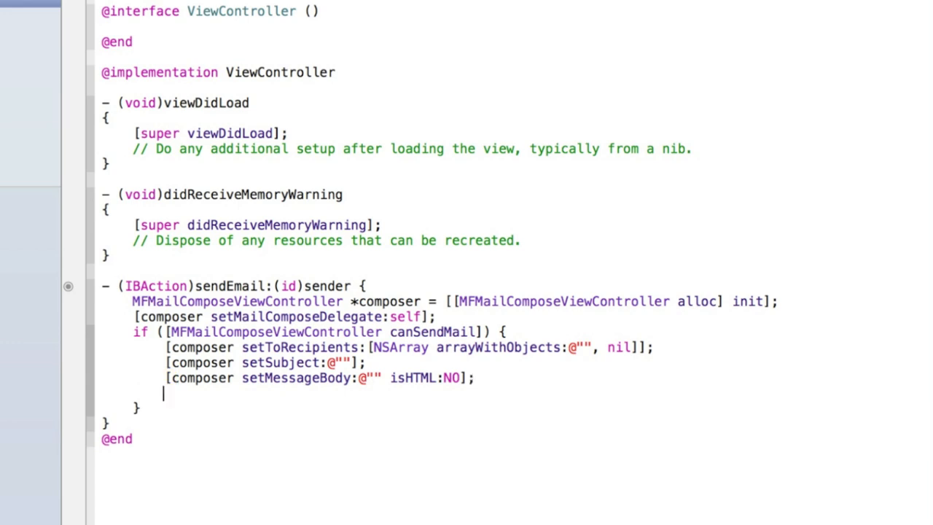
- Set a cross-dissolve transition style and present the composer modally with animation inside the if block
text([)
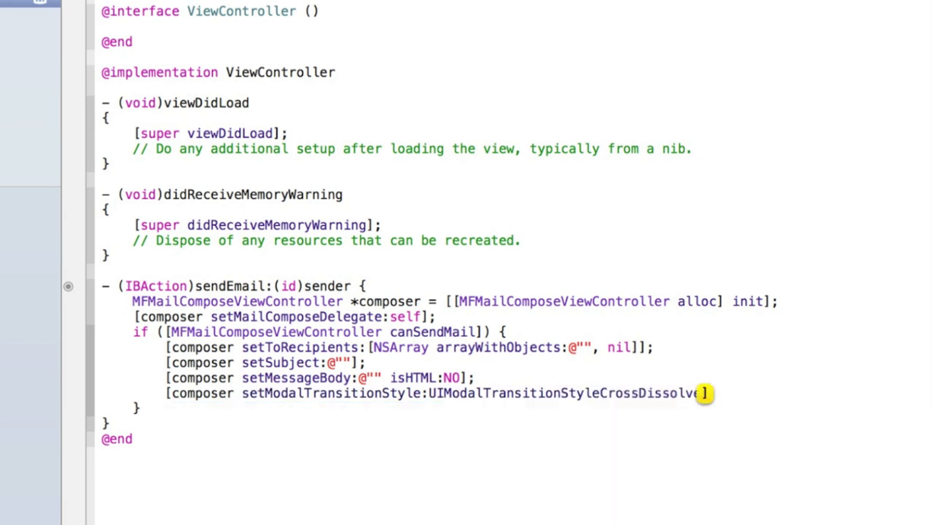
key(Return)
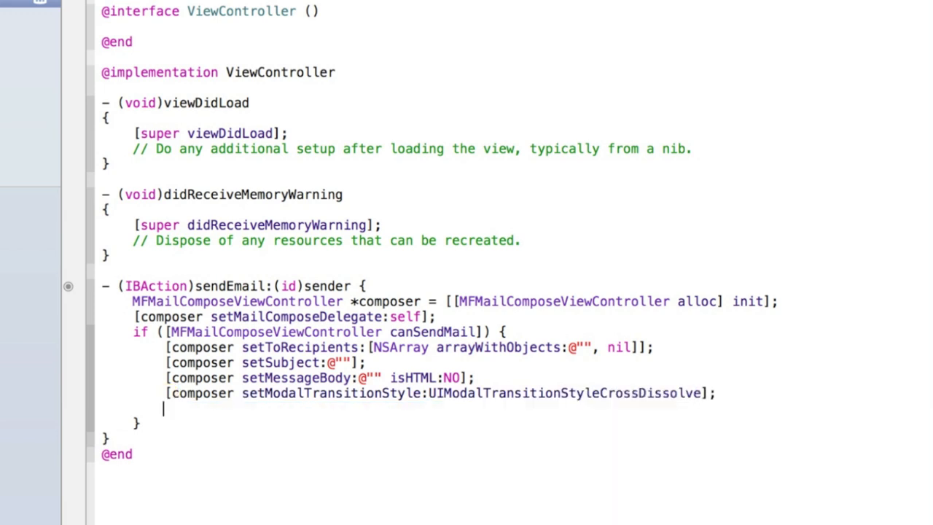
text([sel)
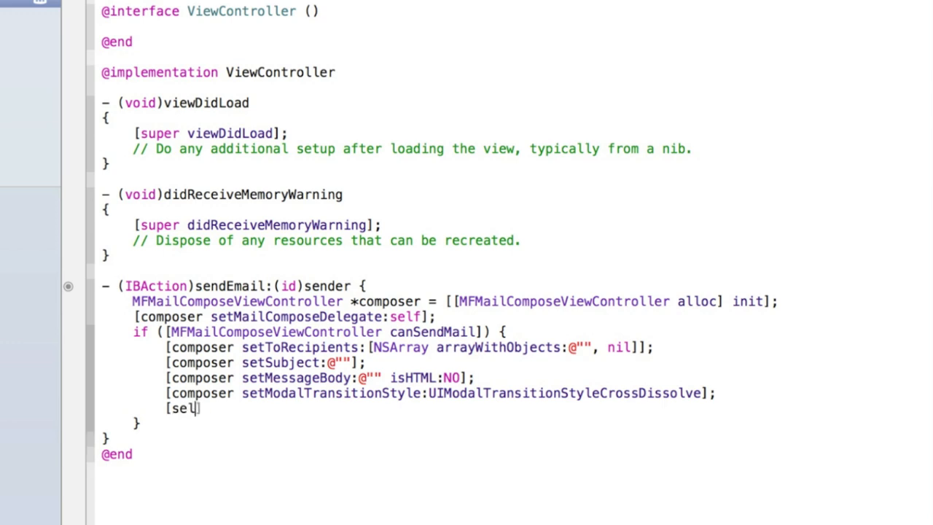
text(presentModalViewController:composer animated:YE)
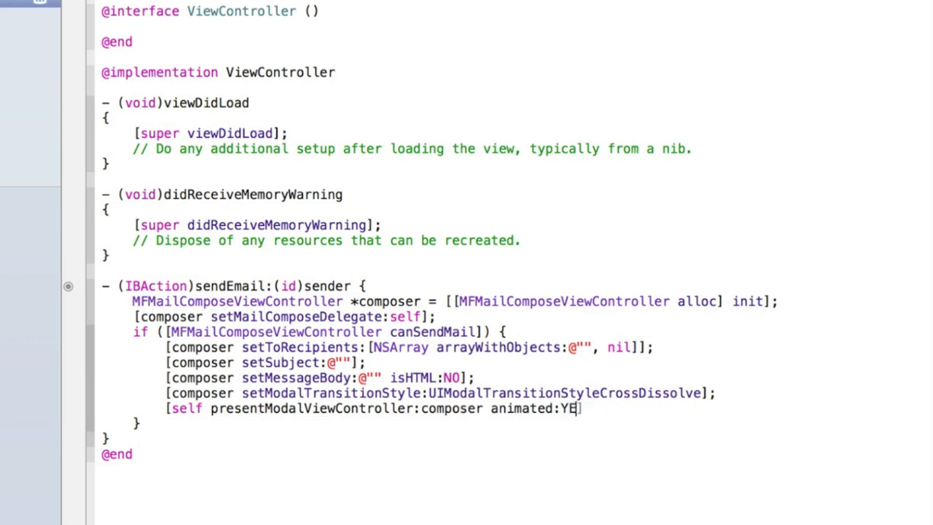
text(S];)
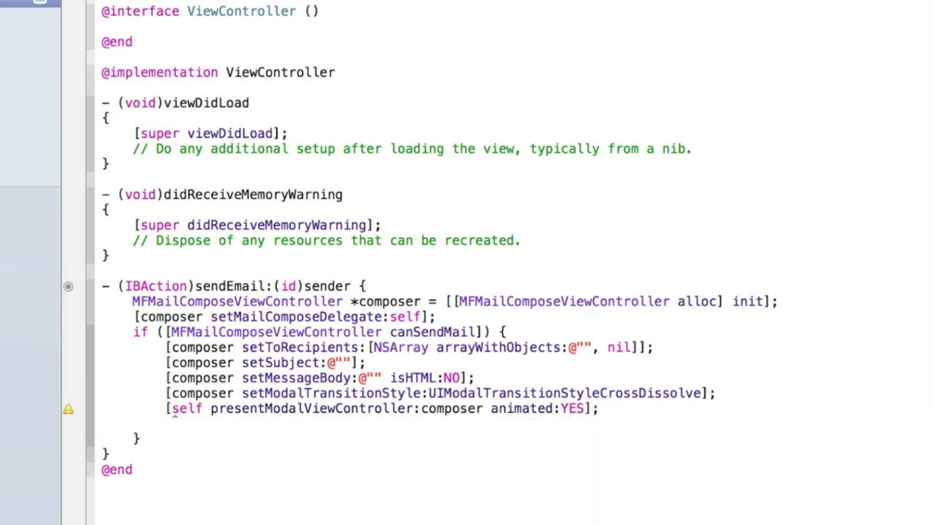
click(168, 425)
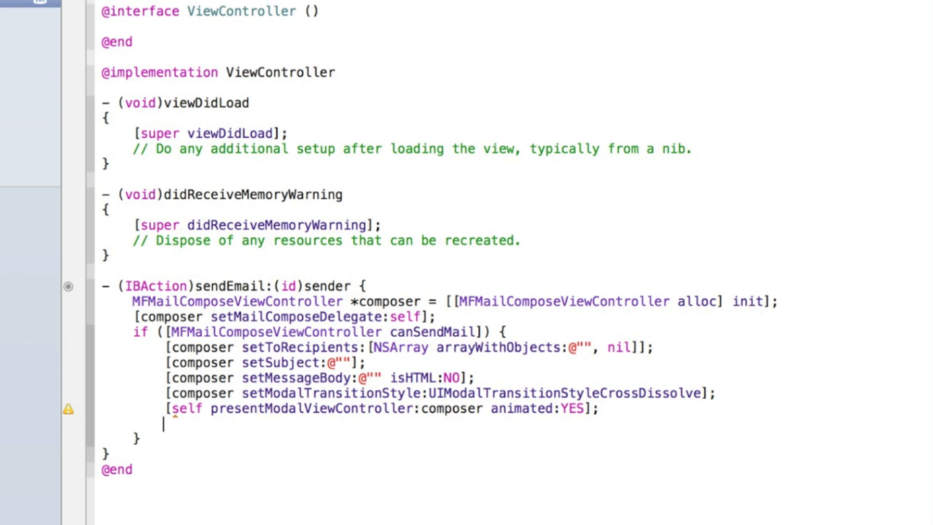
key(Backspace)
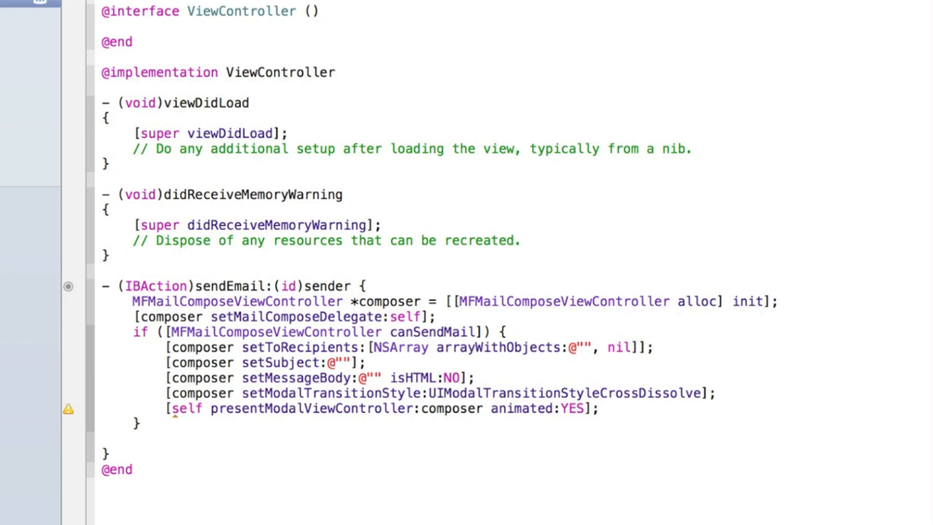
- Add an empty else branch to sendEmail: and begin a new -(void) delegate method below it
text(else{)
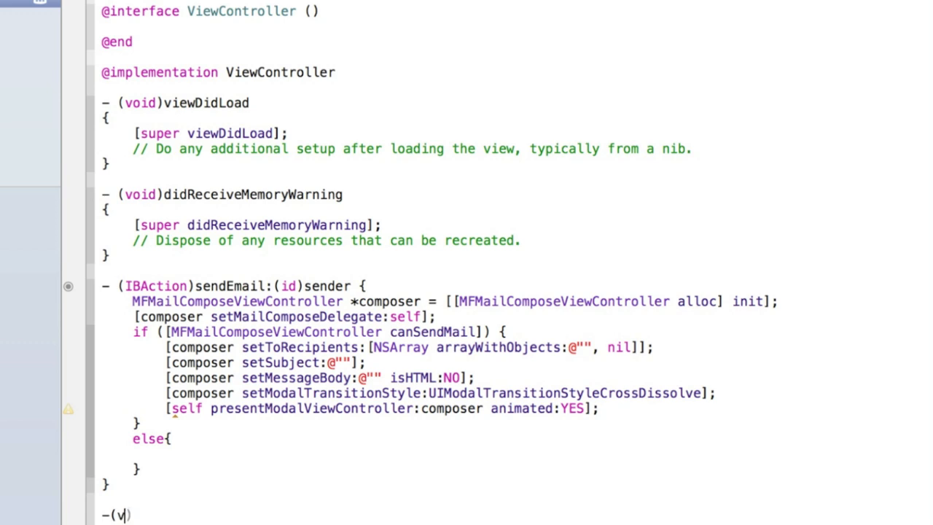
text(oid))
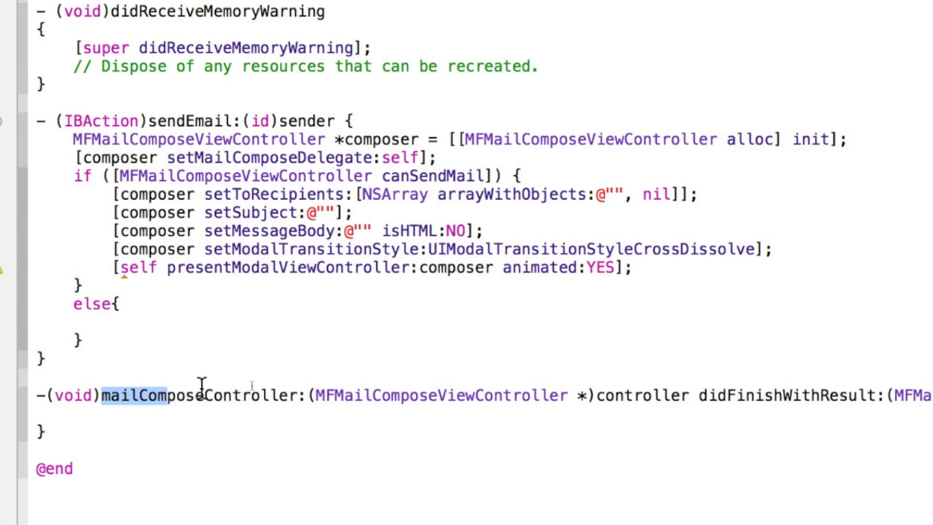
mouse_move(577, 401)
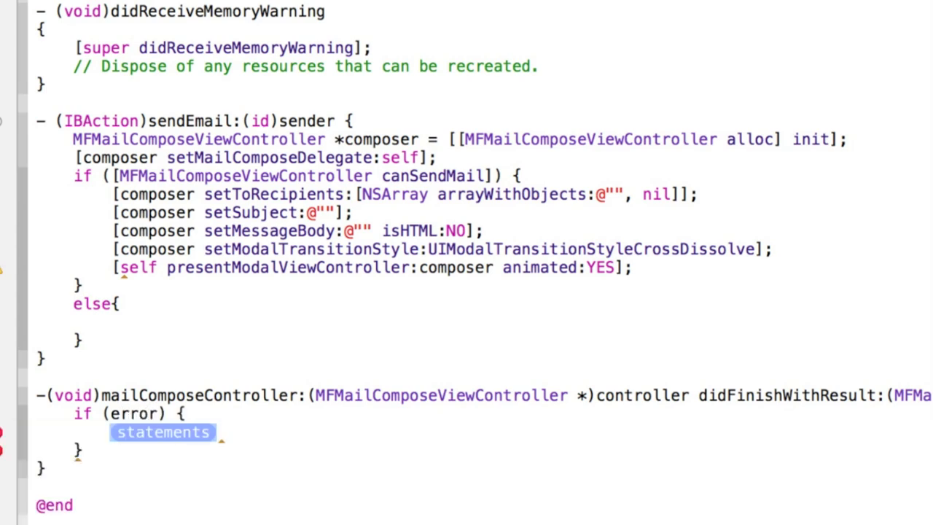
- In the if (error) branch, alloc a UIAlertView with nil delegate and show it
text(UIAlertView)
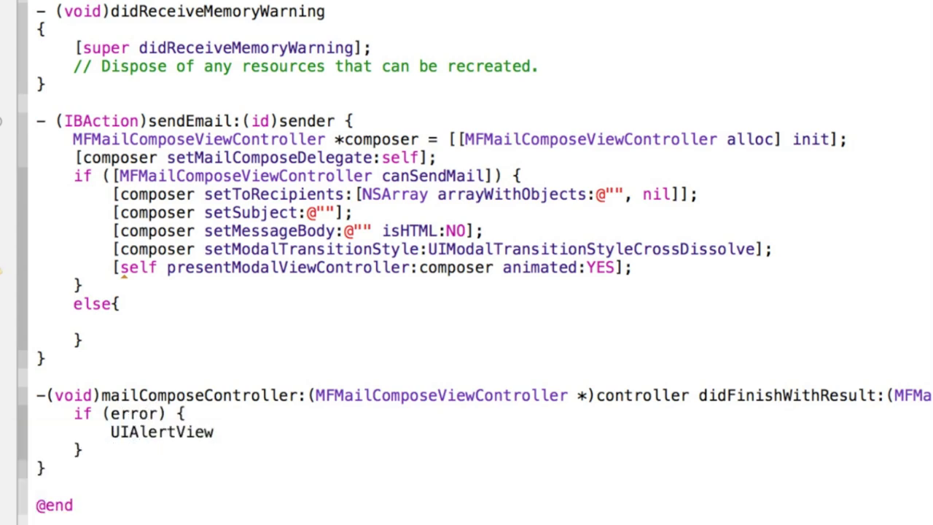
text(*alert = [)
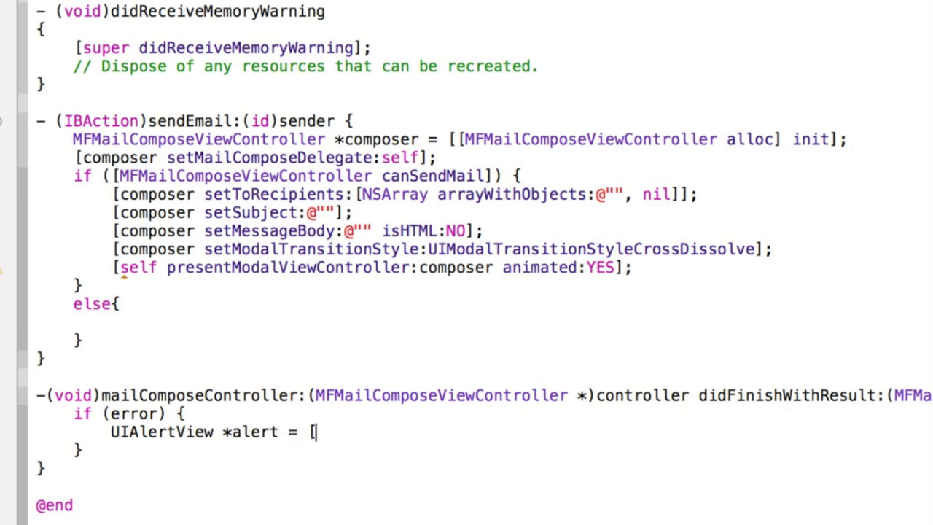
text([[UIA)
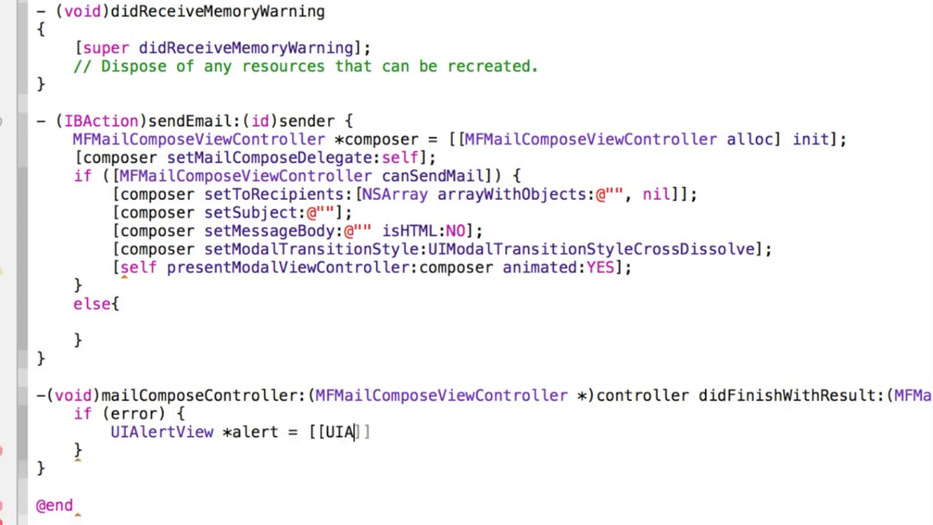
text(lertView alloc] in)
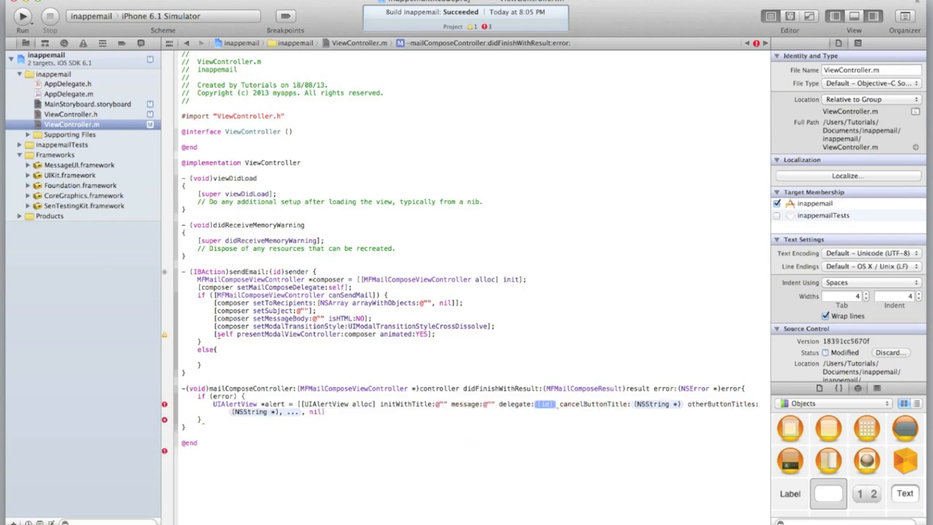
text(nil)
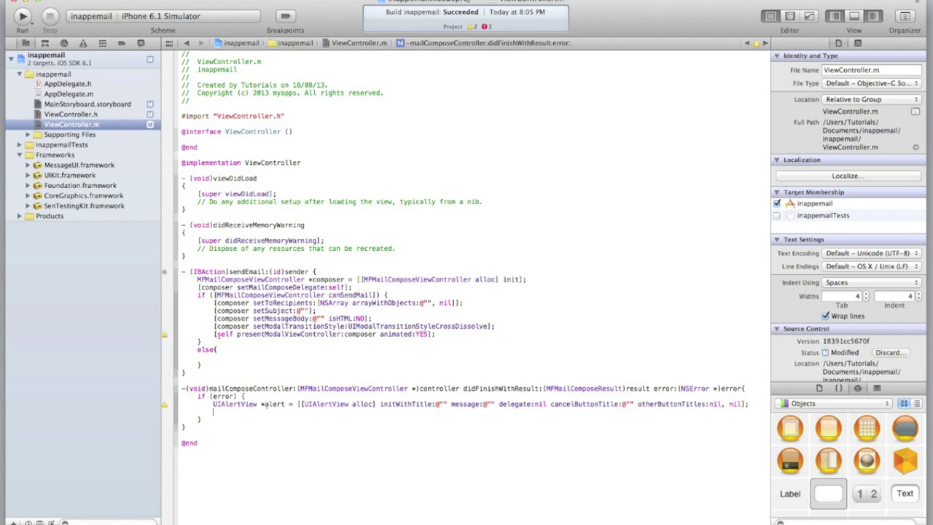
text([al)
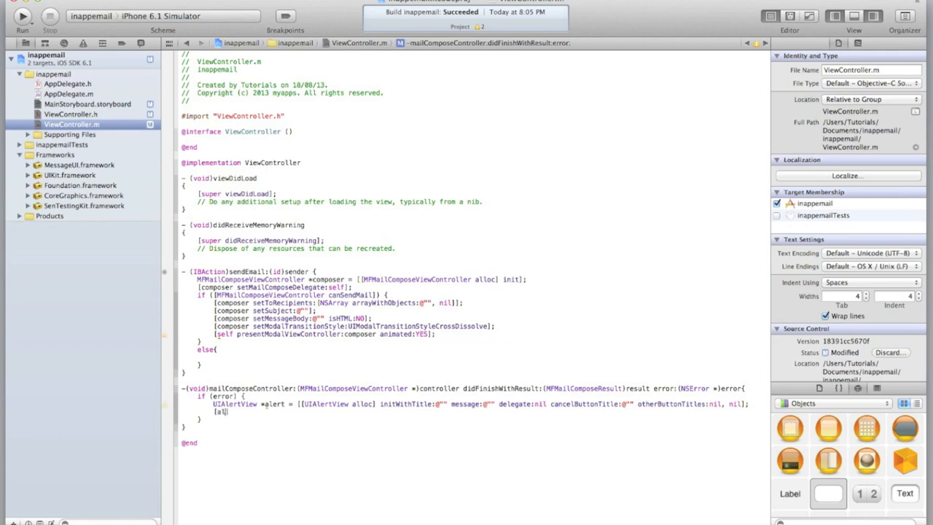
text(alert show];)
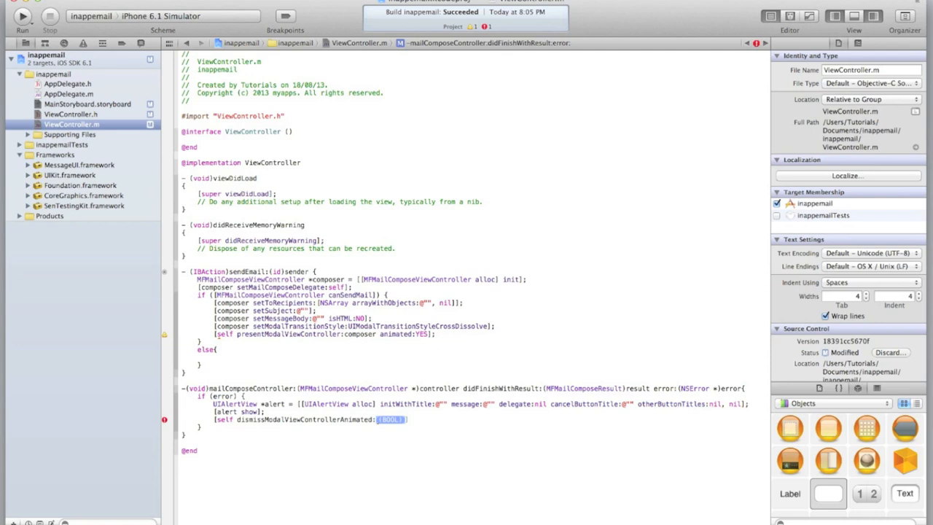
- Dismiss the modal composer animated:YES in the error branch and again in the else branch
text(YES)
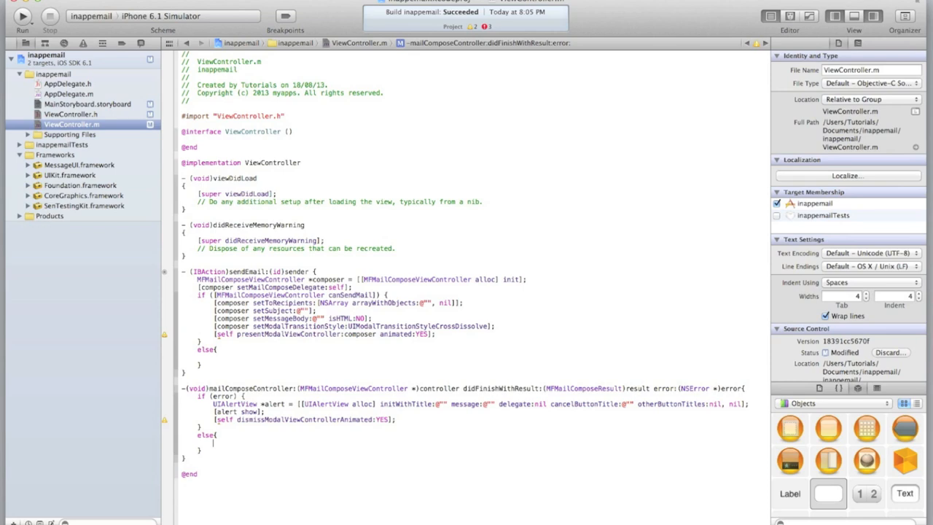
text([self dismissModalViewControllerAnimated:YES)
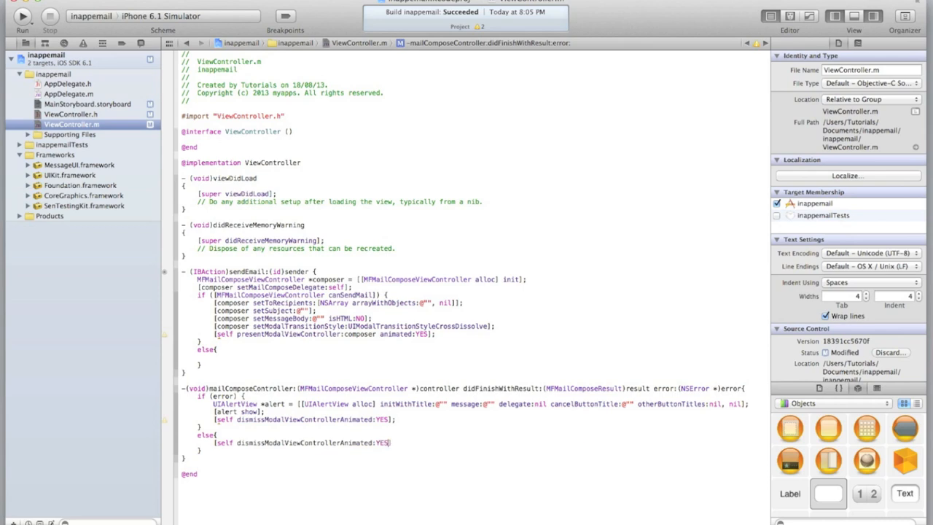
text(;)
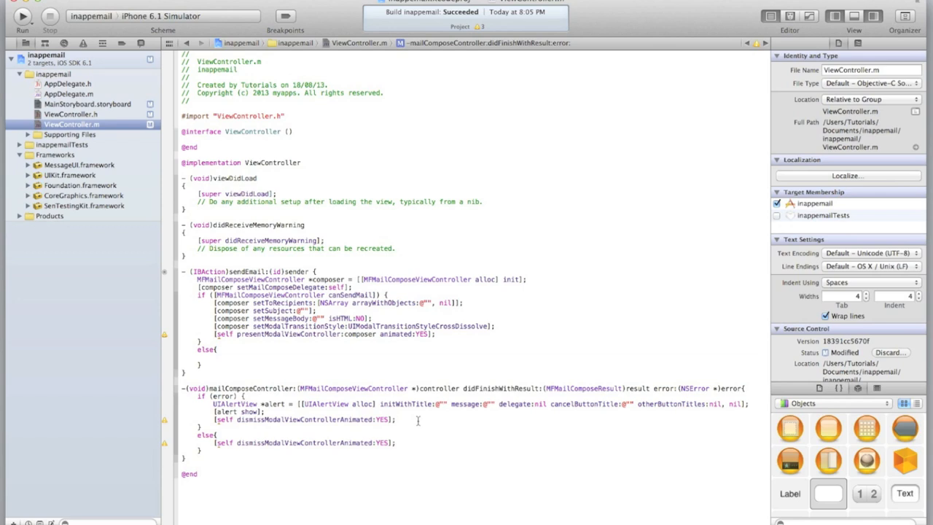
mouse_move(371, 376)
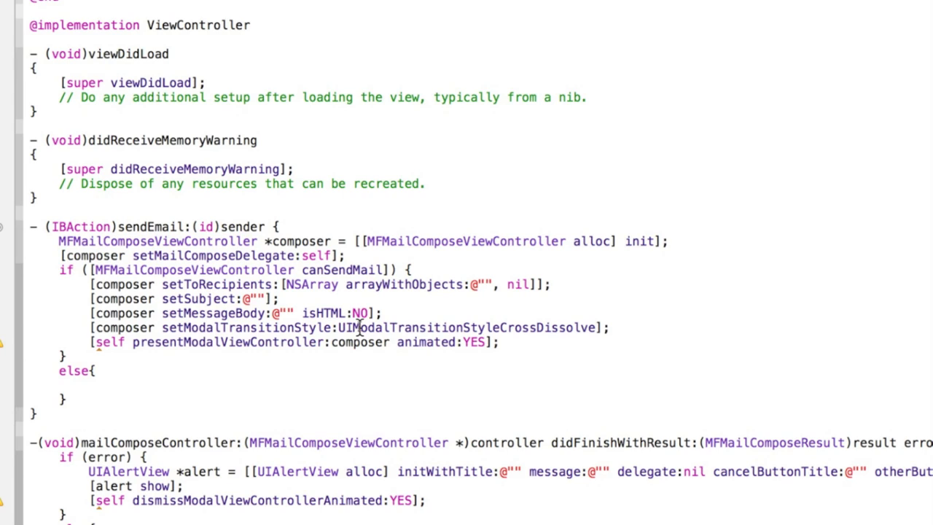
- Select code in sendEmail: to reuse the alert lines in its empty else block
click(128, 226)
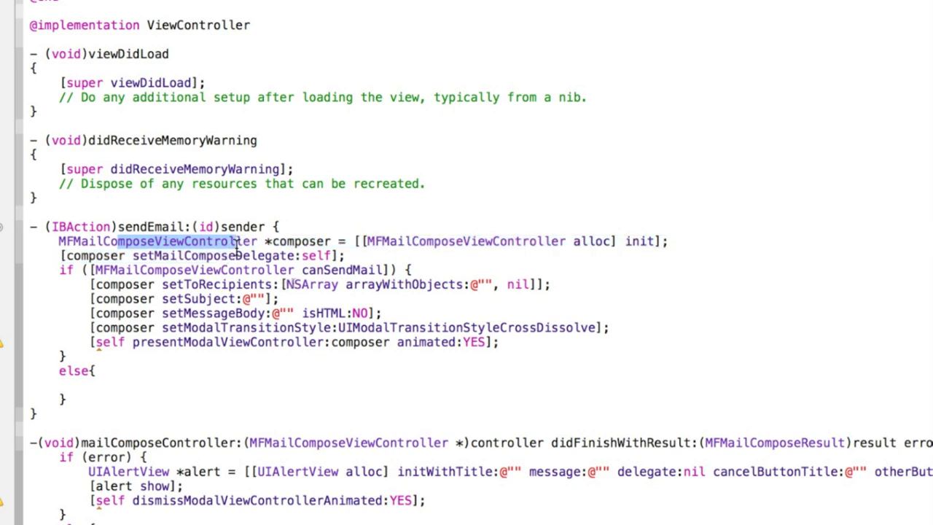
double_click(175, 240)
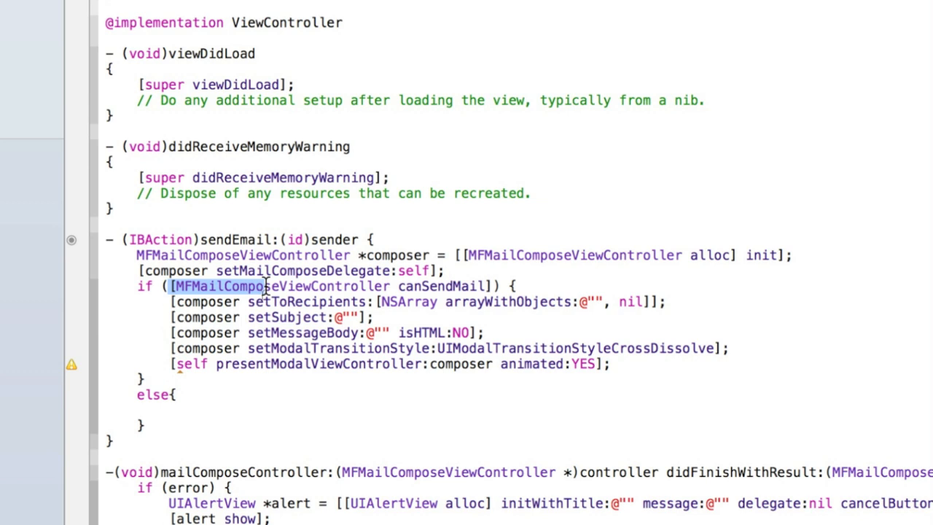
mouse_move(291, 286)
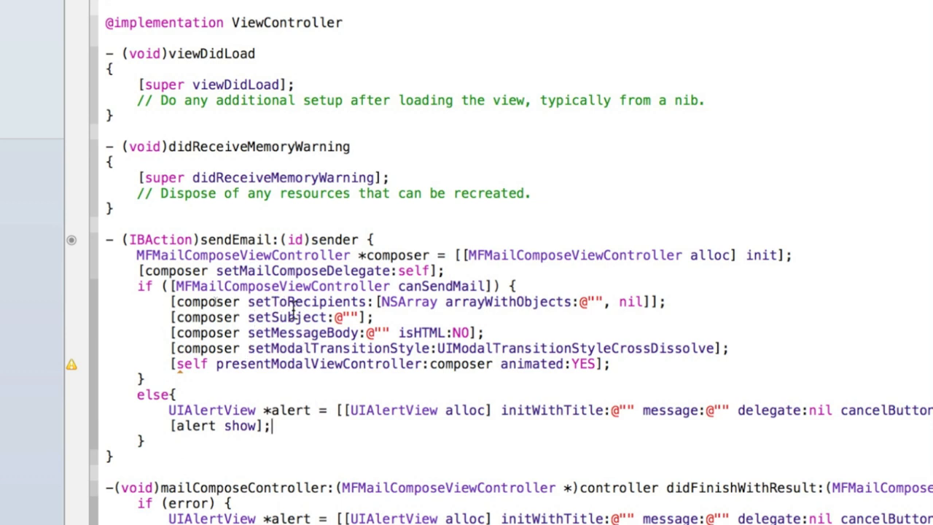
mouse_move(474, 299)
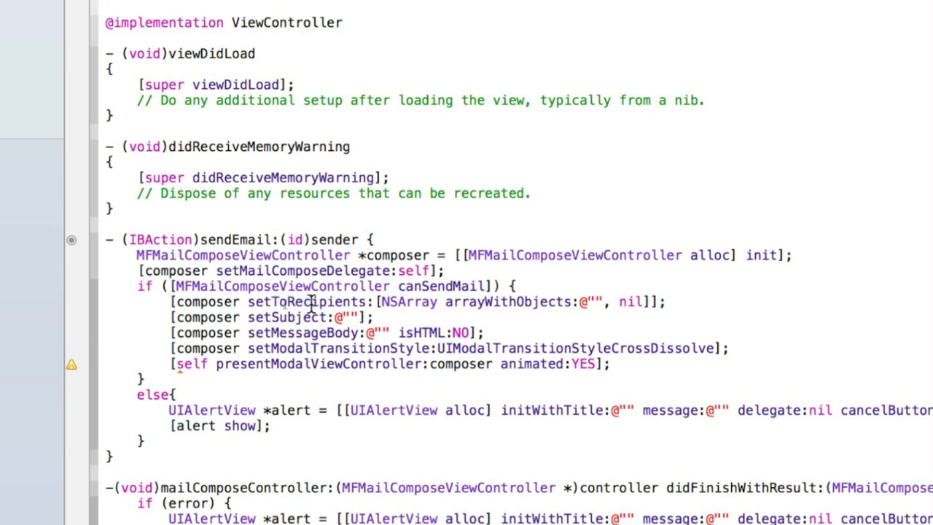
mouse_move(597, 327)
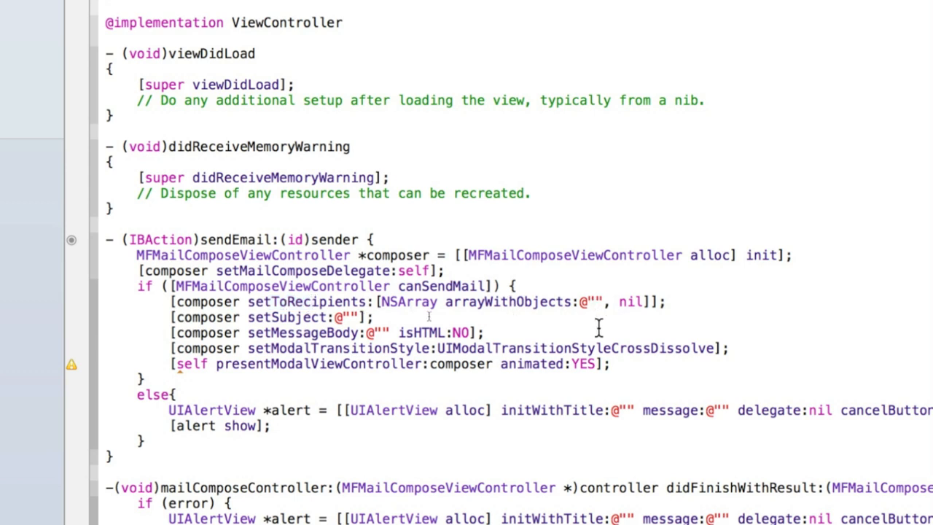
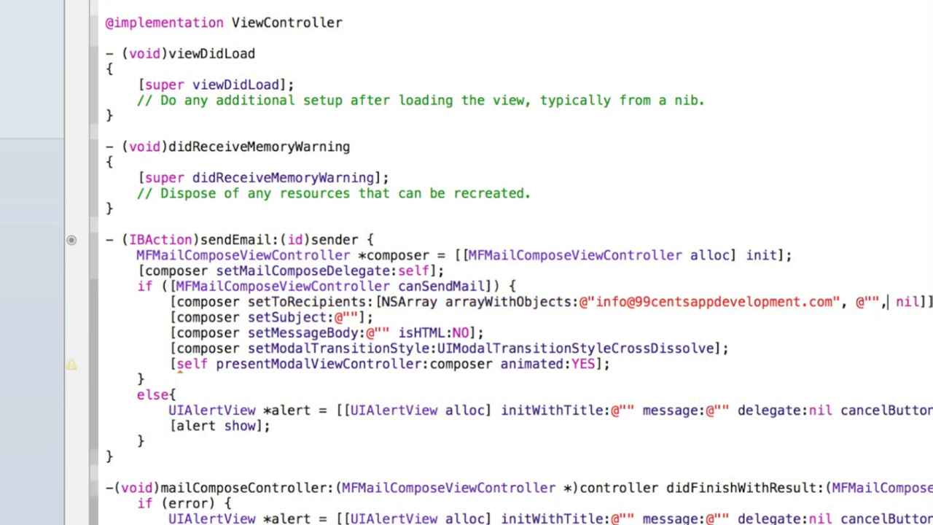
text(jasolo)
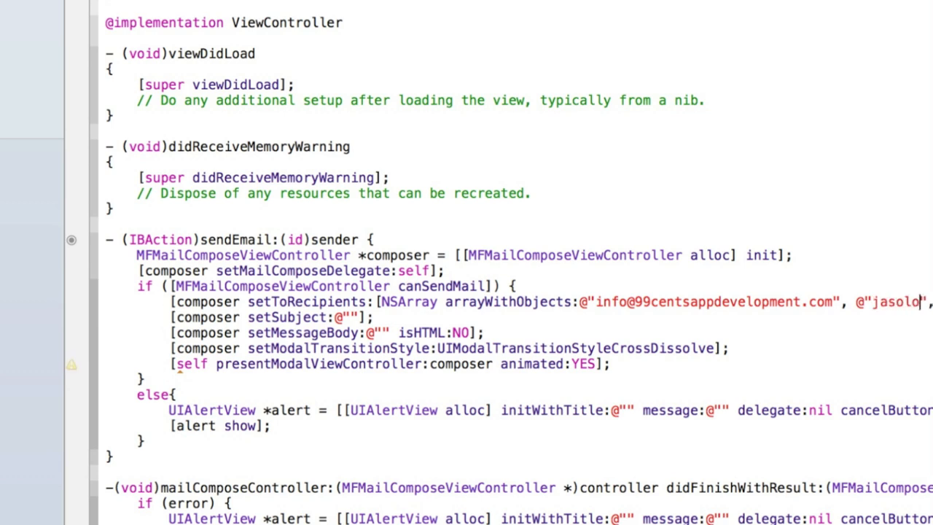
key(BackSpace)
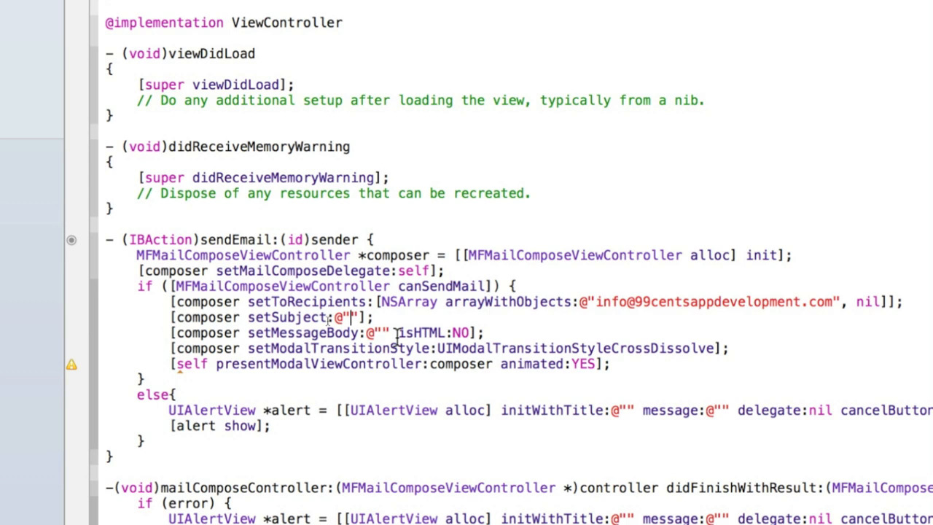
- Set the subject "Enquiry About App" and body "Hi, \nI am enquiring about the app"
text(Enquiry)
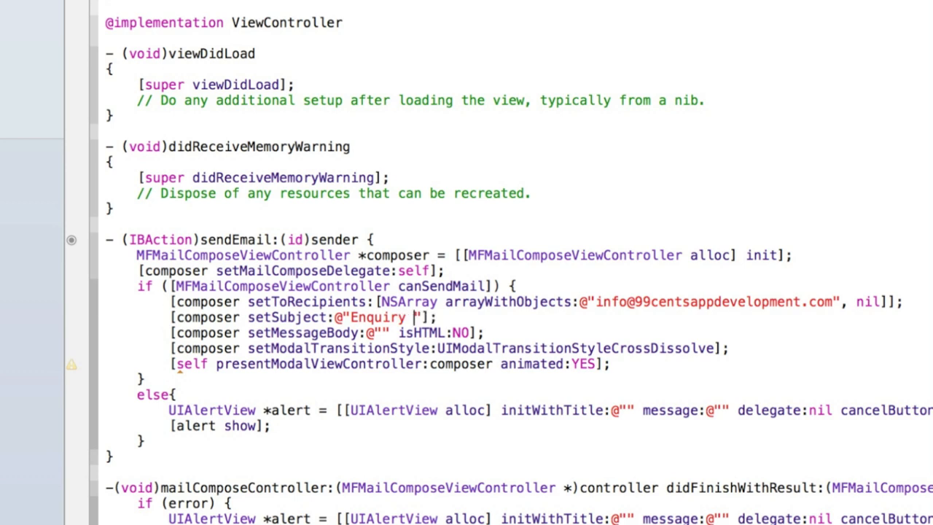
text(About App)
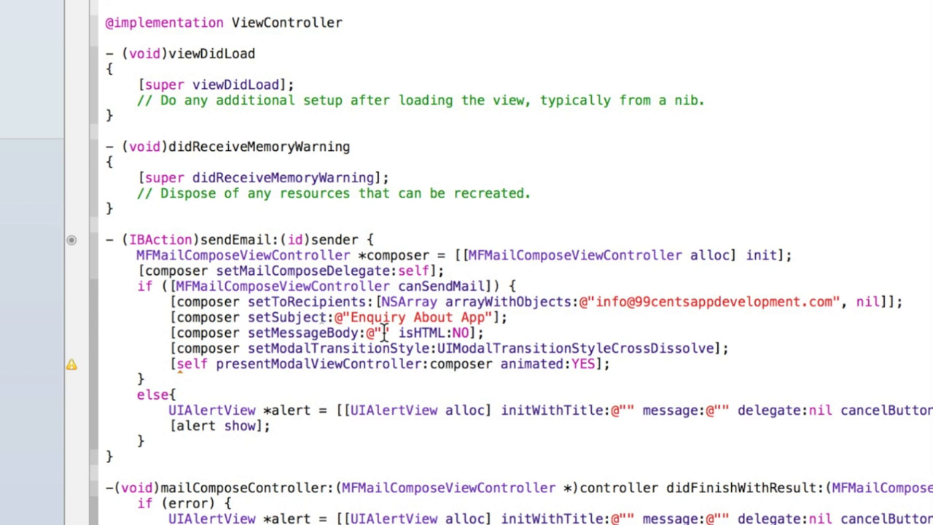
text(Hi,)
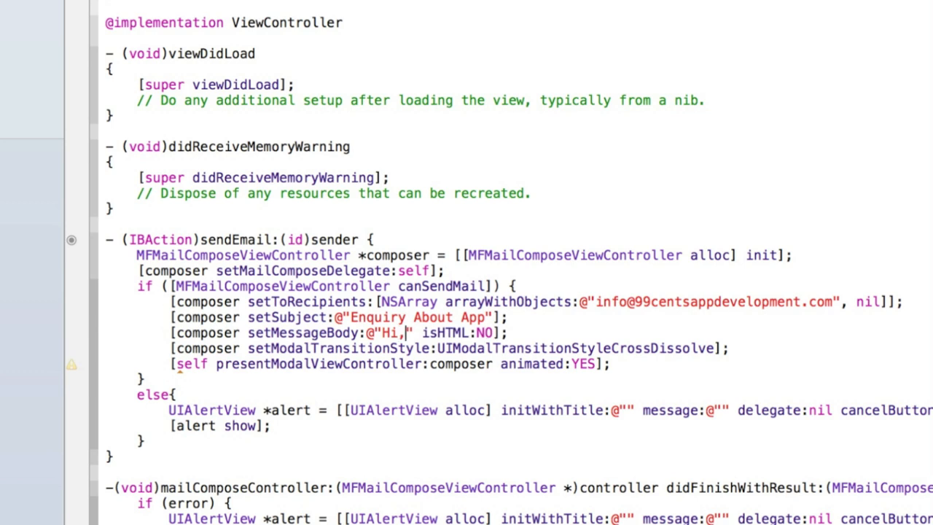
text(\n)
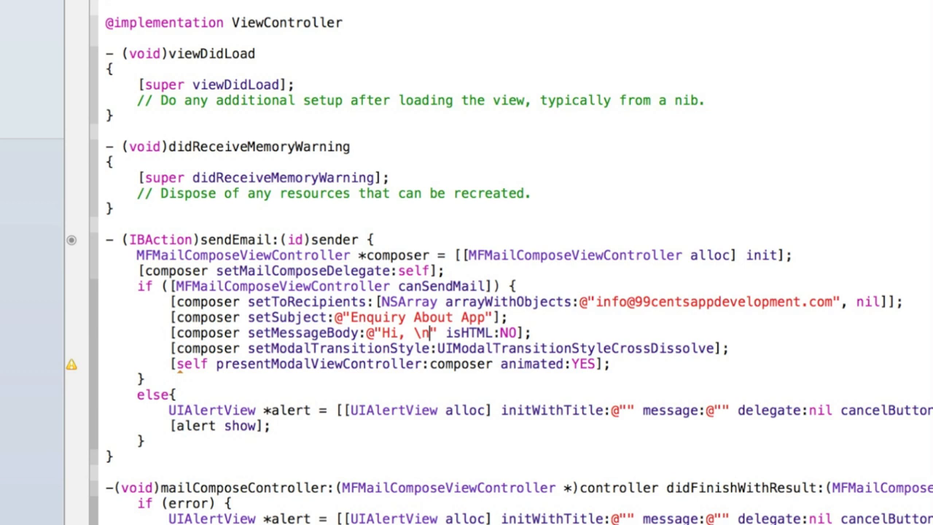
text(I am enquiring about the a)
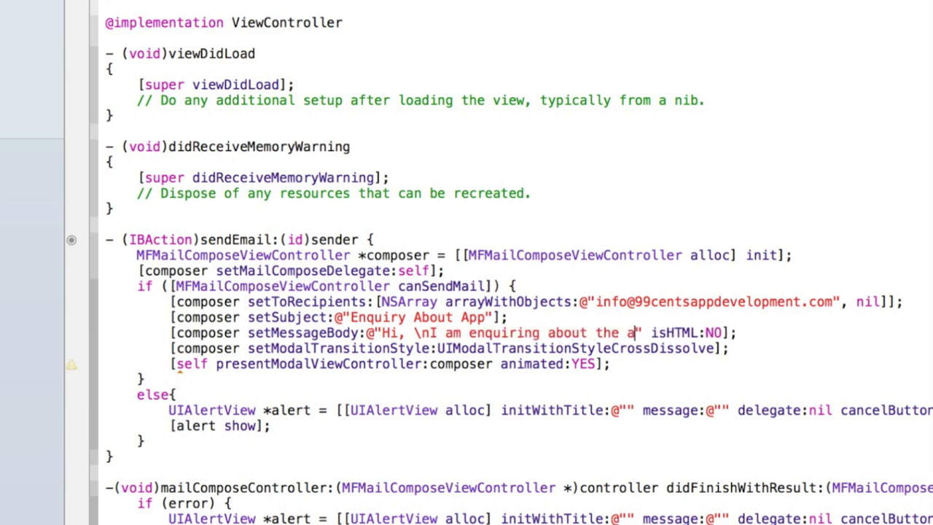
text(pp)
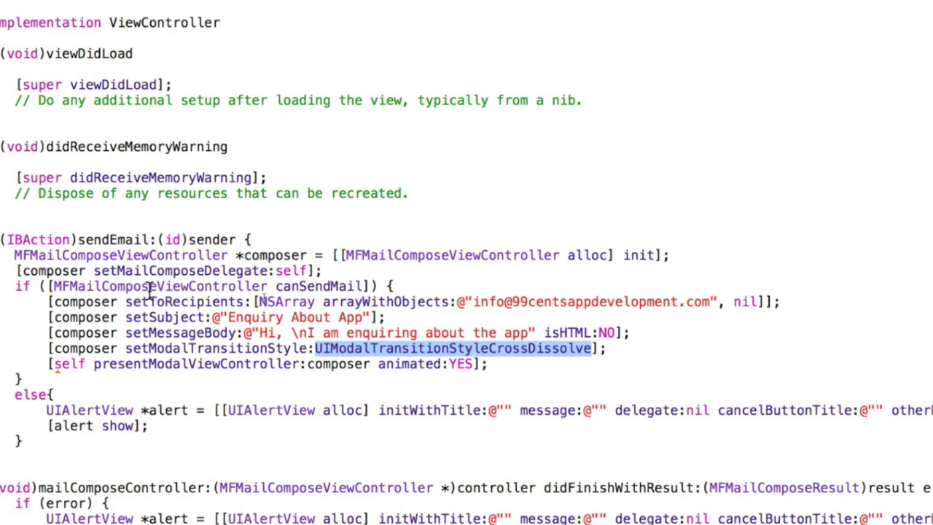
- Give the sendEmail: fallback alert the title Error and message An error has occured
double_click(32, 394)
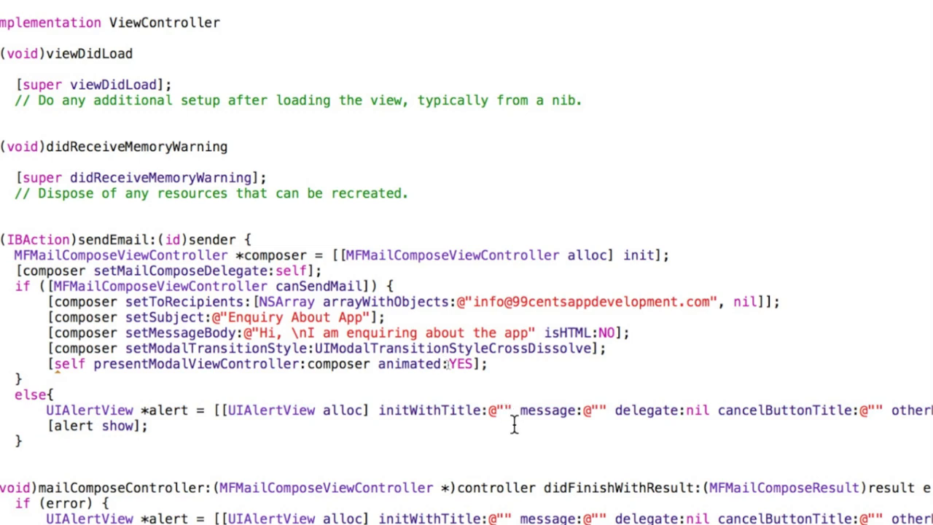
text(Error)
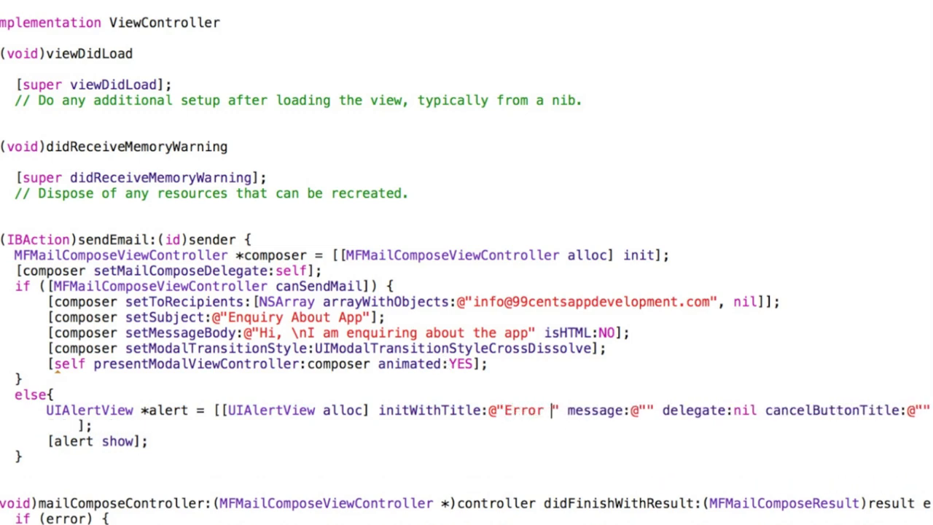
text(An error has occured)
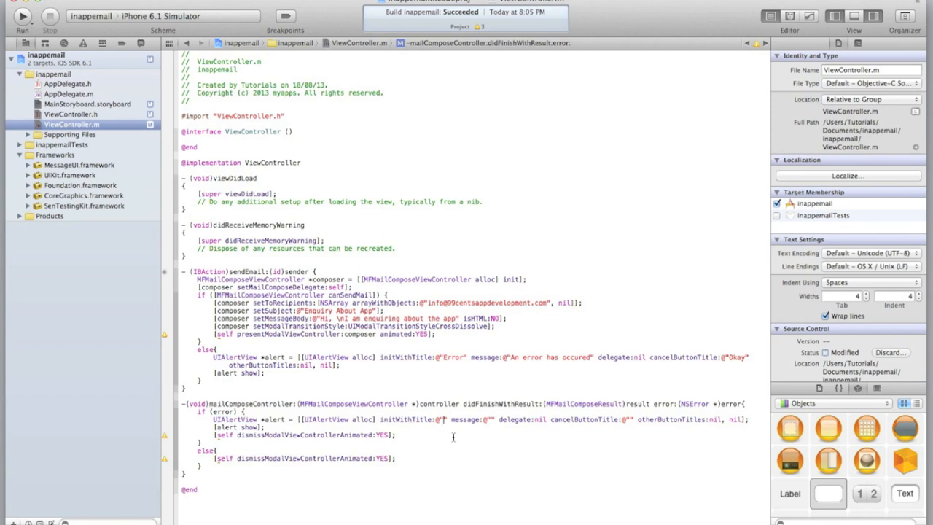
- Give the delegate's error alert the title Error, then review the else branch dismiss line
text(Error)
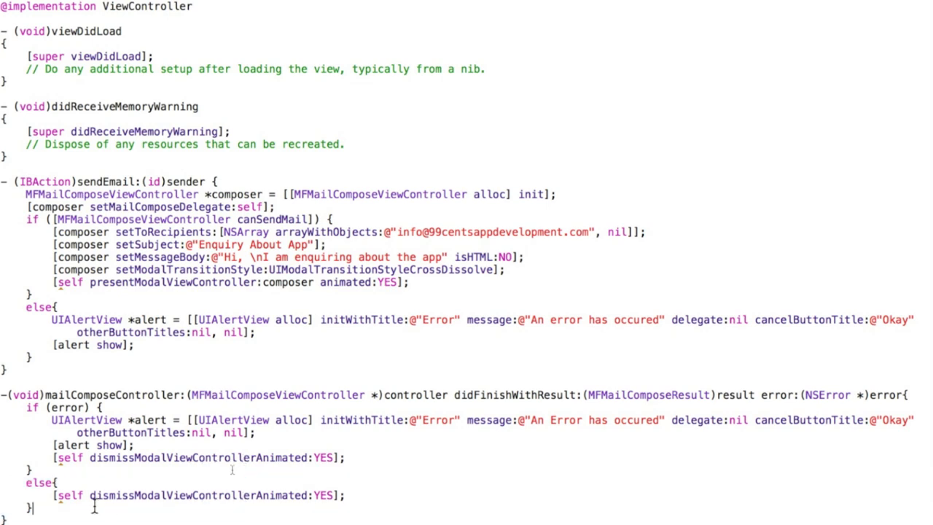
triple_click(197, 496)
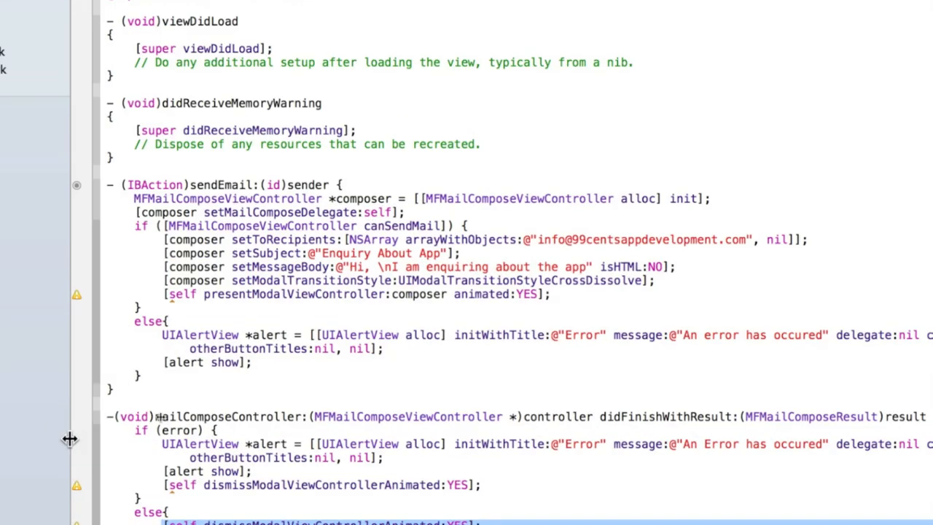
scroll(up, 3)
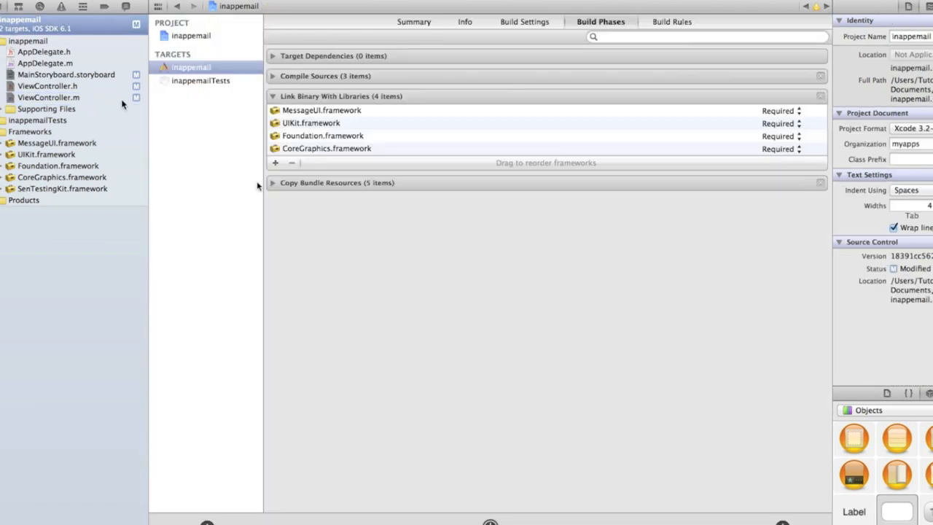
click(414, 22)
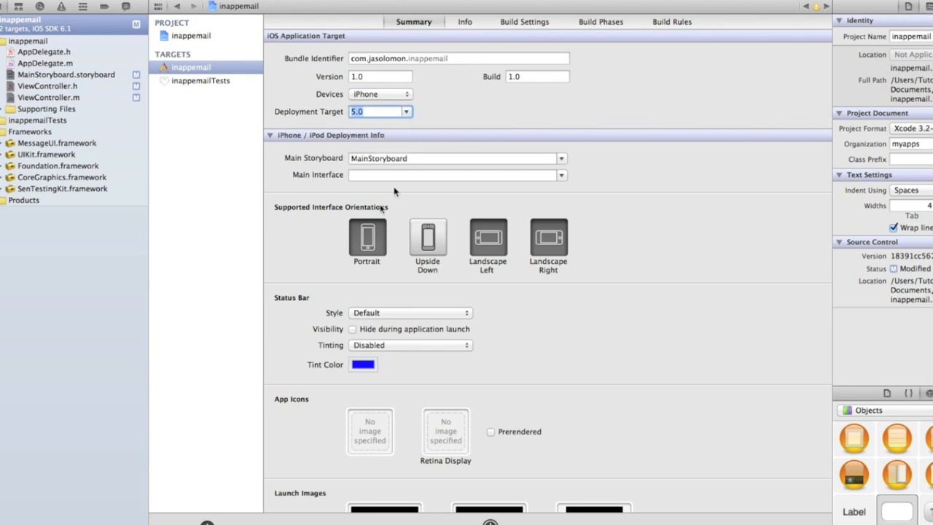
click(49, 96)
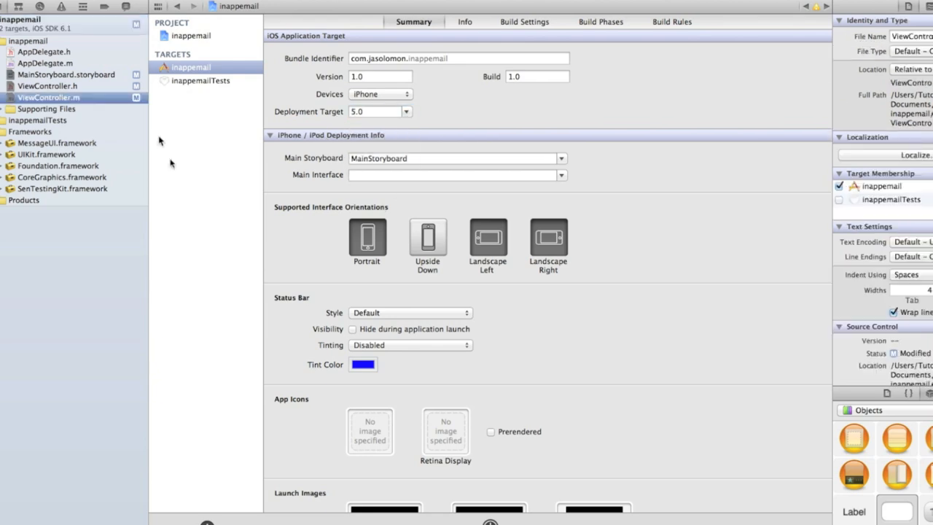
click(48, 96)
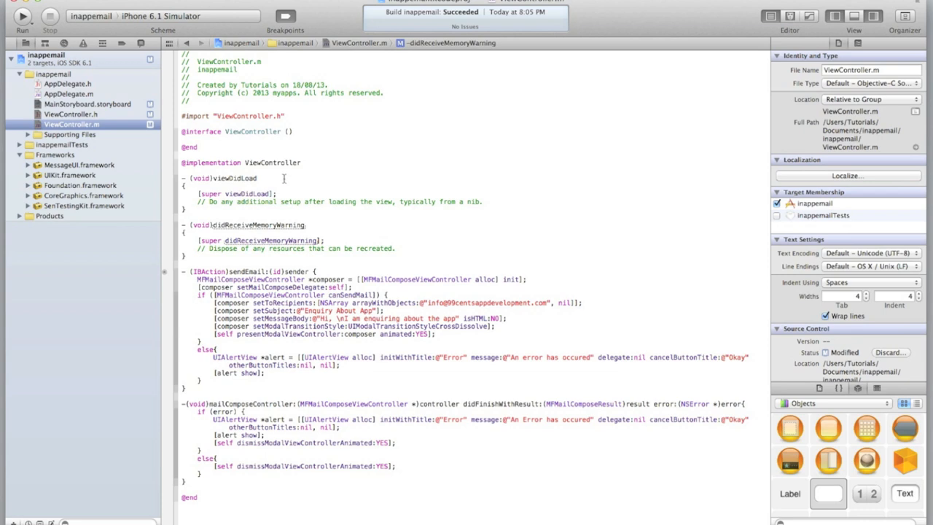
click(22, 16)
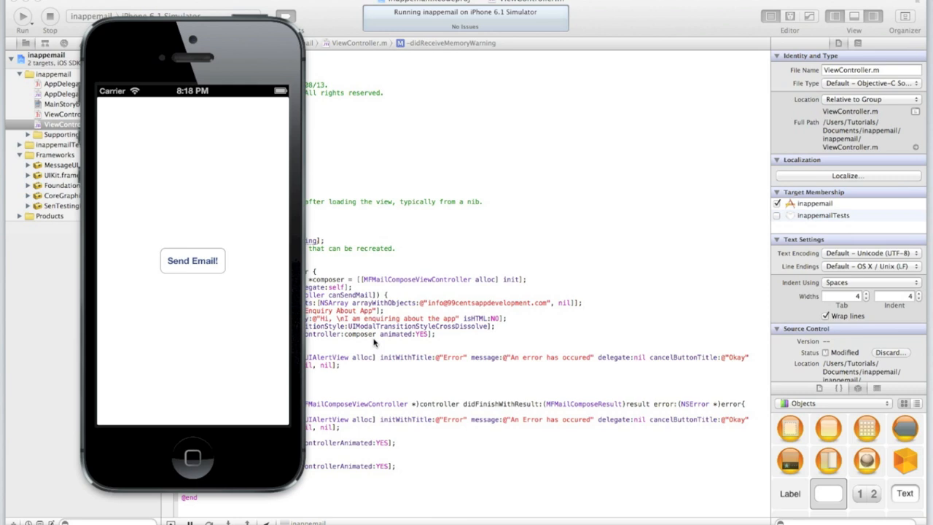
mouse_move(248, 291)
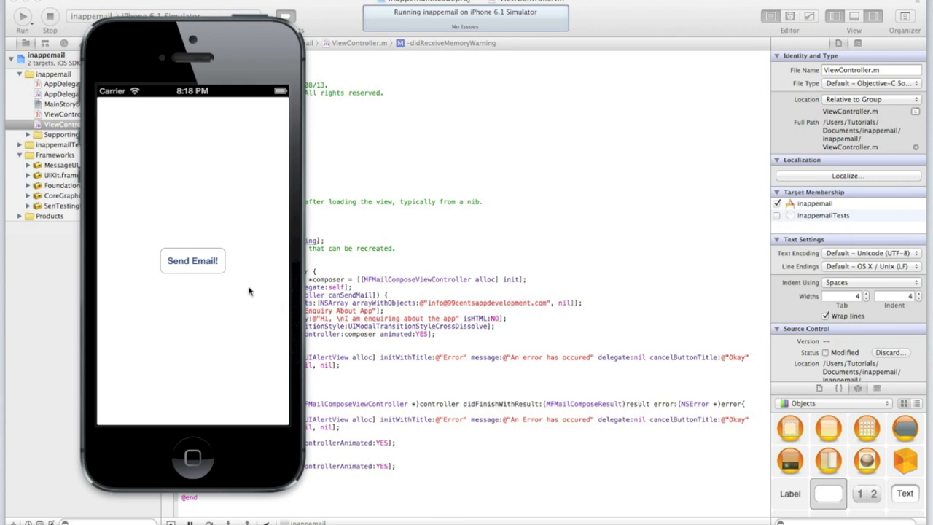
mouse_move(216, 277)
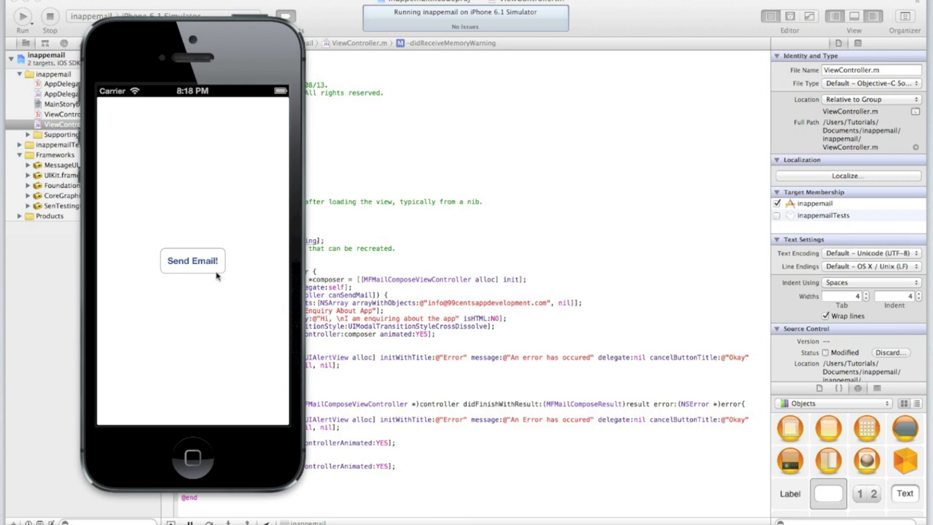
- Open the prefilled composer via Send Email!, cancel it and delete the draft
click(192, 259)
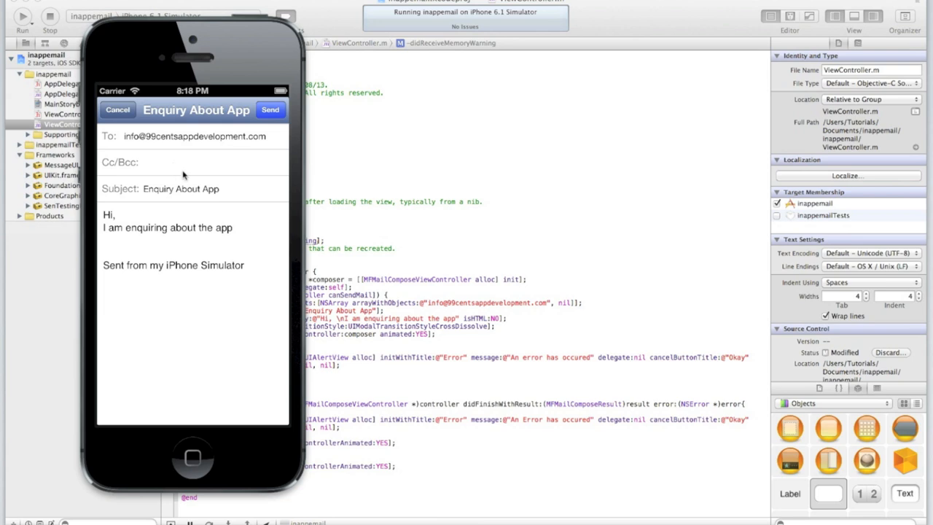
mouse_move(313, 236)
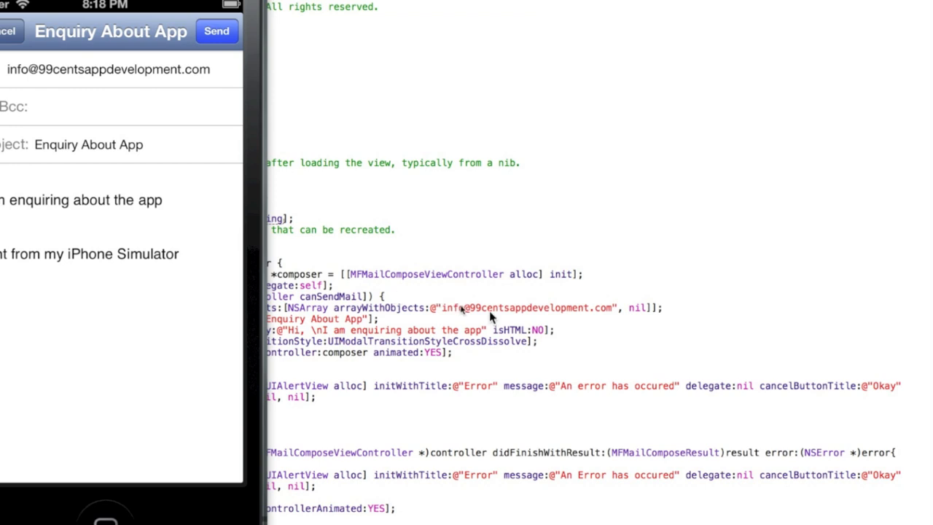
mouse_move(109, 159)
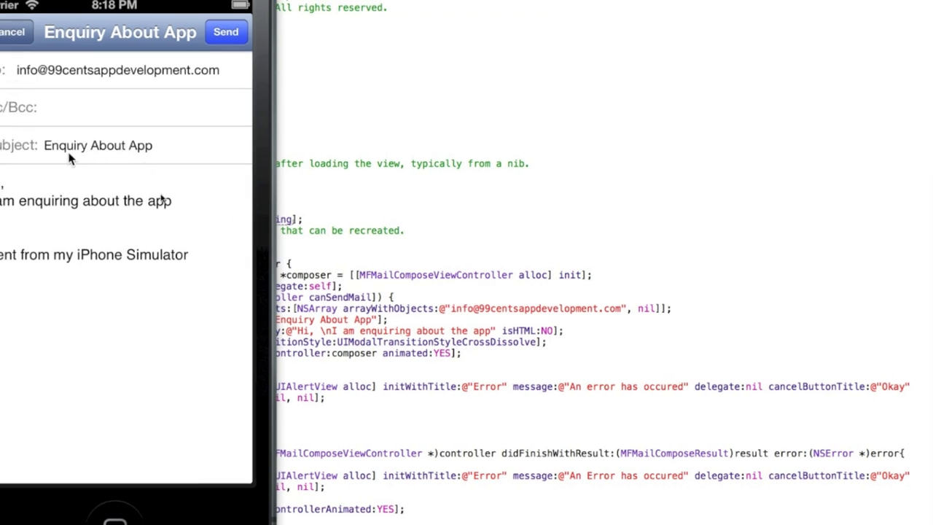
mouse_move(139, 228)
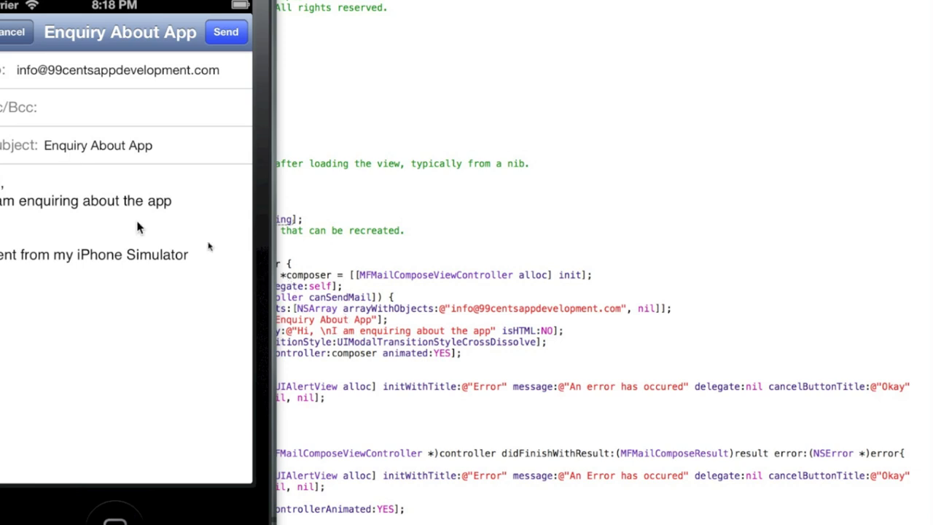
mouse_move(100, 222)
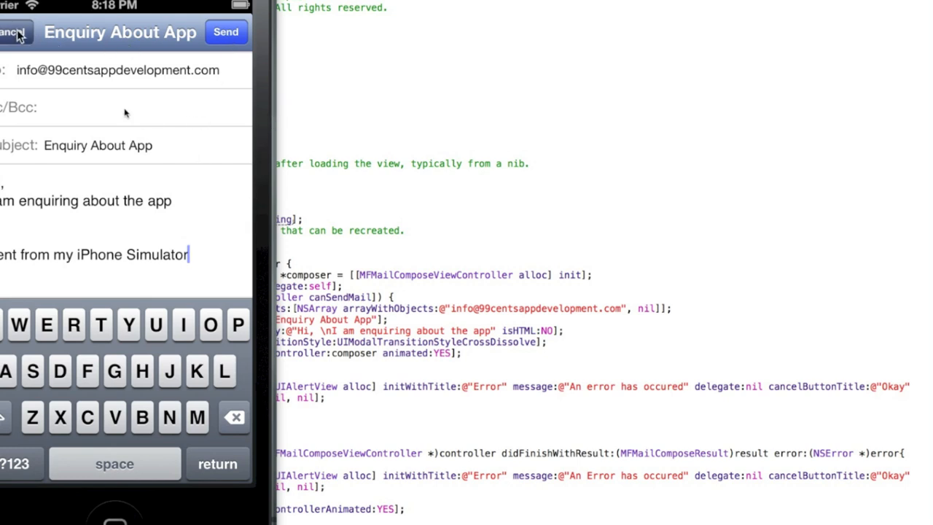
click(15, 33)
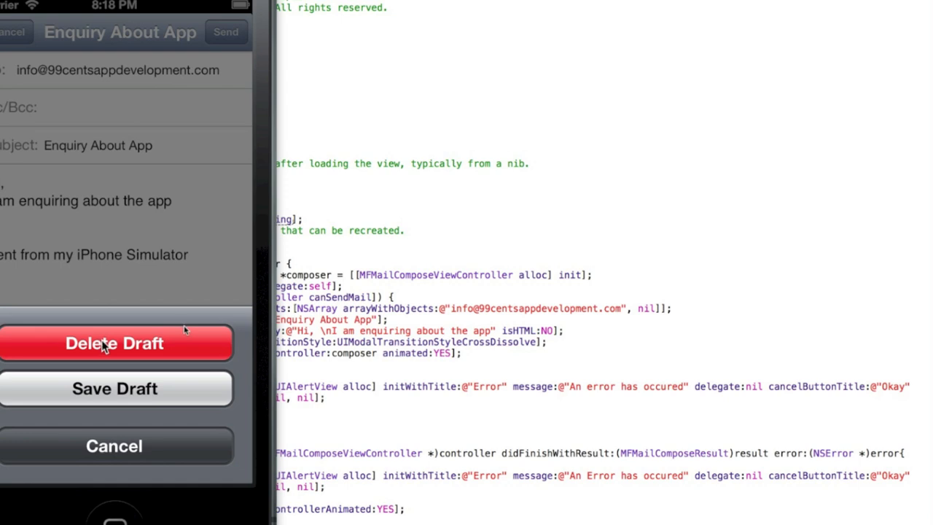
click(114, 343)
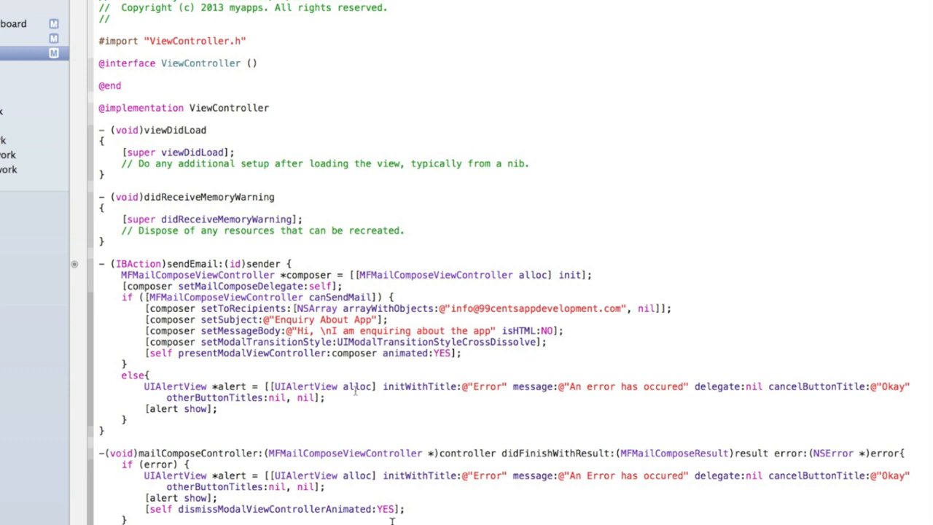
mouse_move(640, 313)
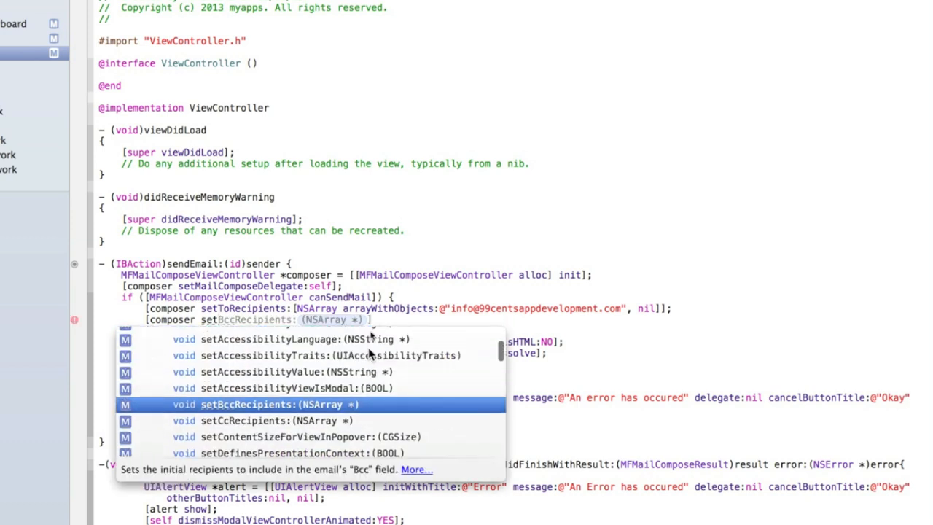
- Scroll to the setToRecipients line to start a new composer setter for BCC recipients
scroll(down, 3)
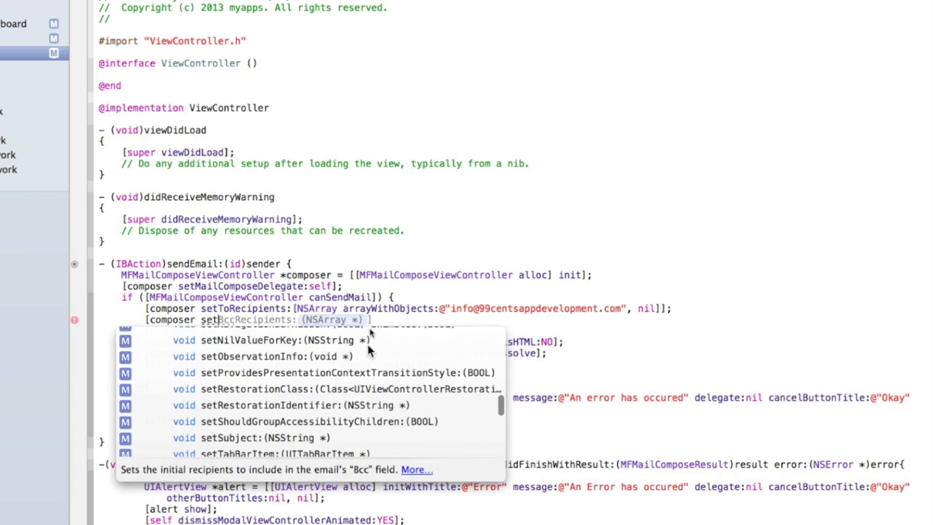